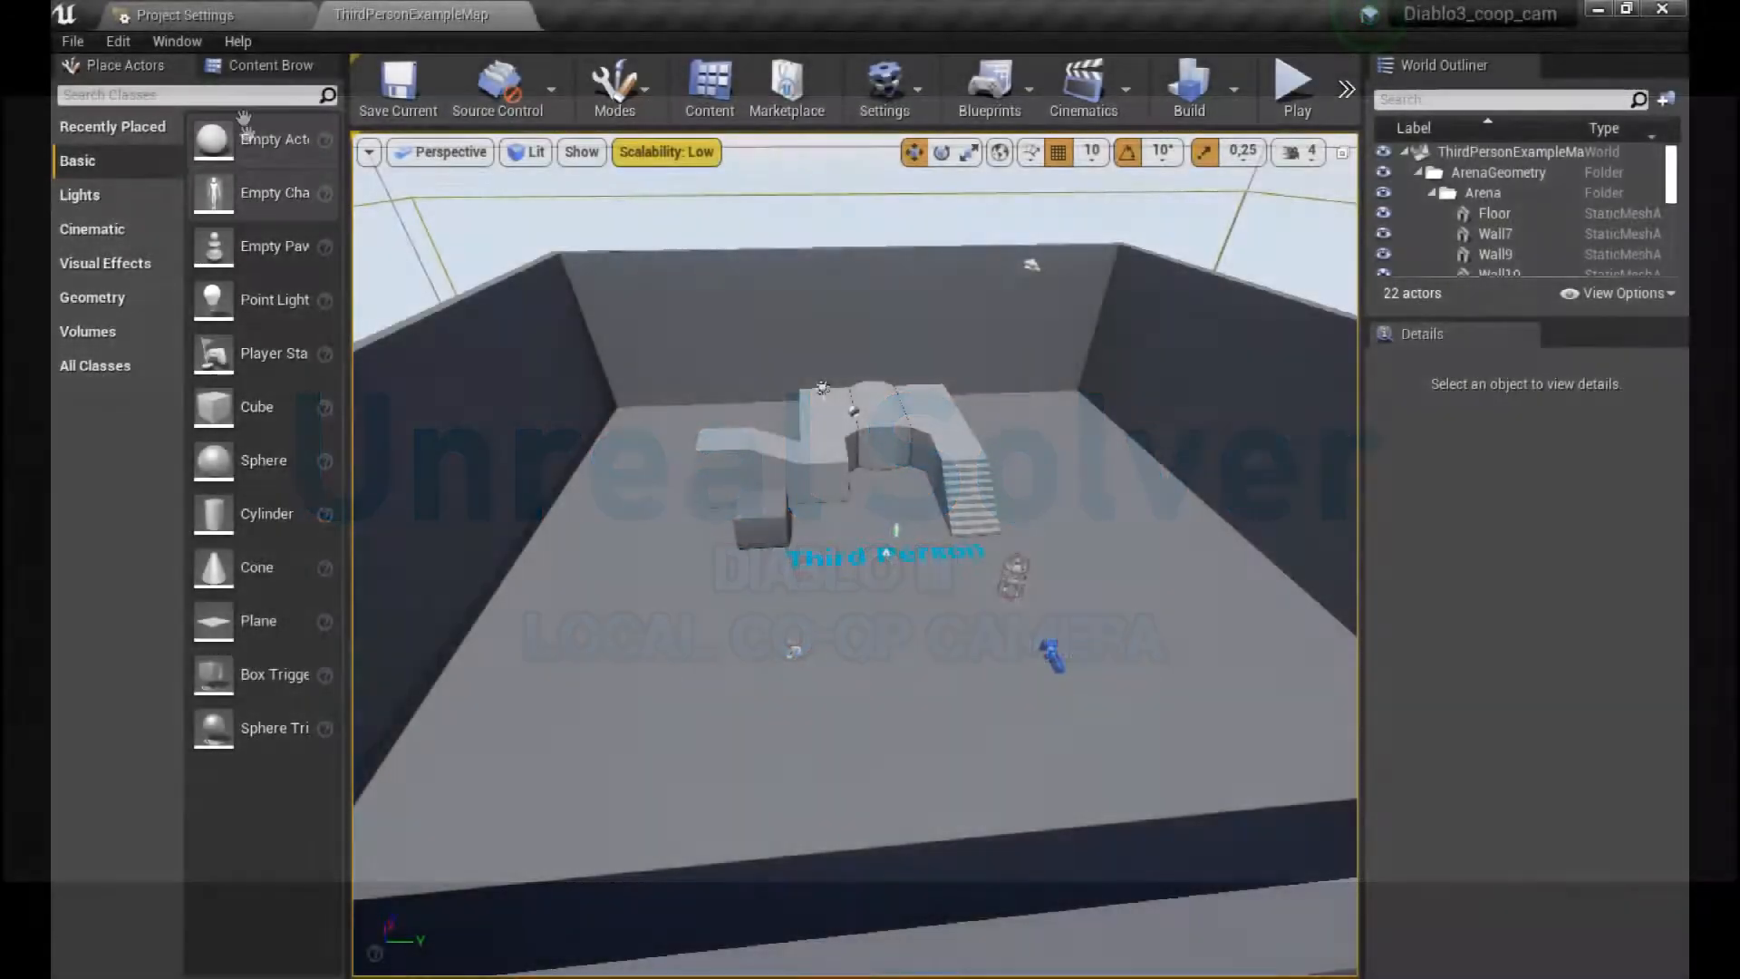
Step: Show the ThirdPersonBP Blueprints folder in the Content Browser
left_click(270, 64)
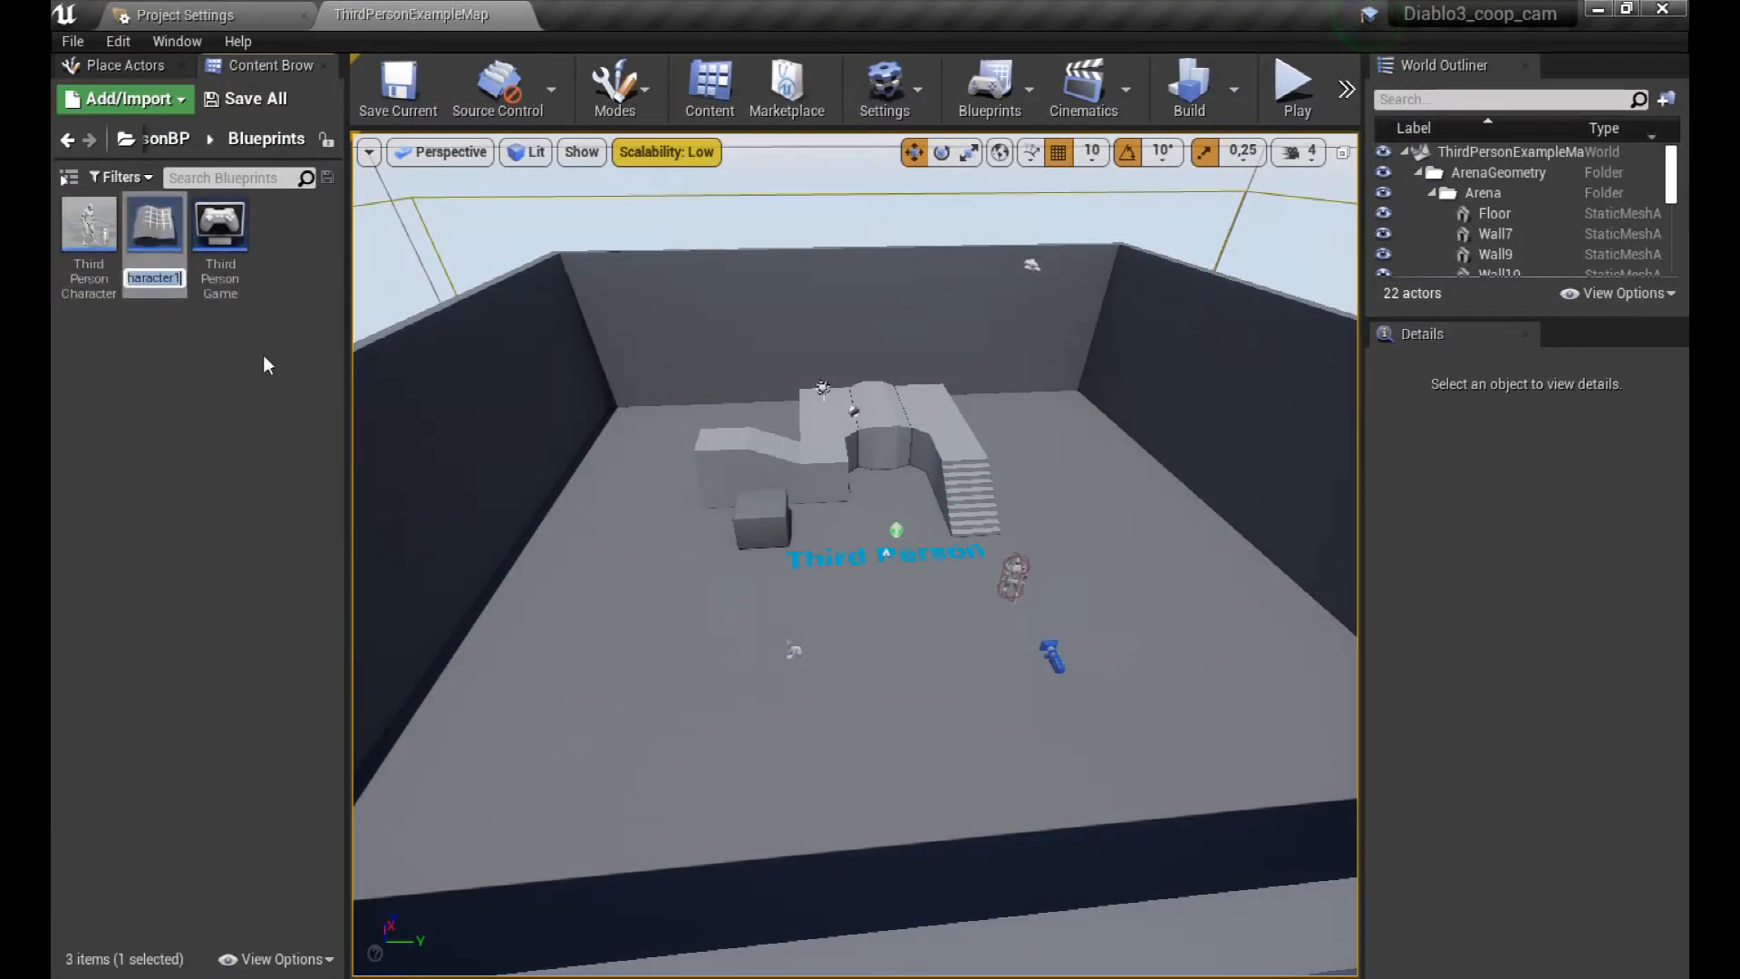
mouse_move(153, 224)
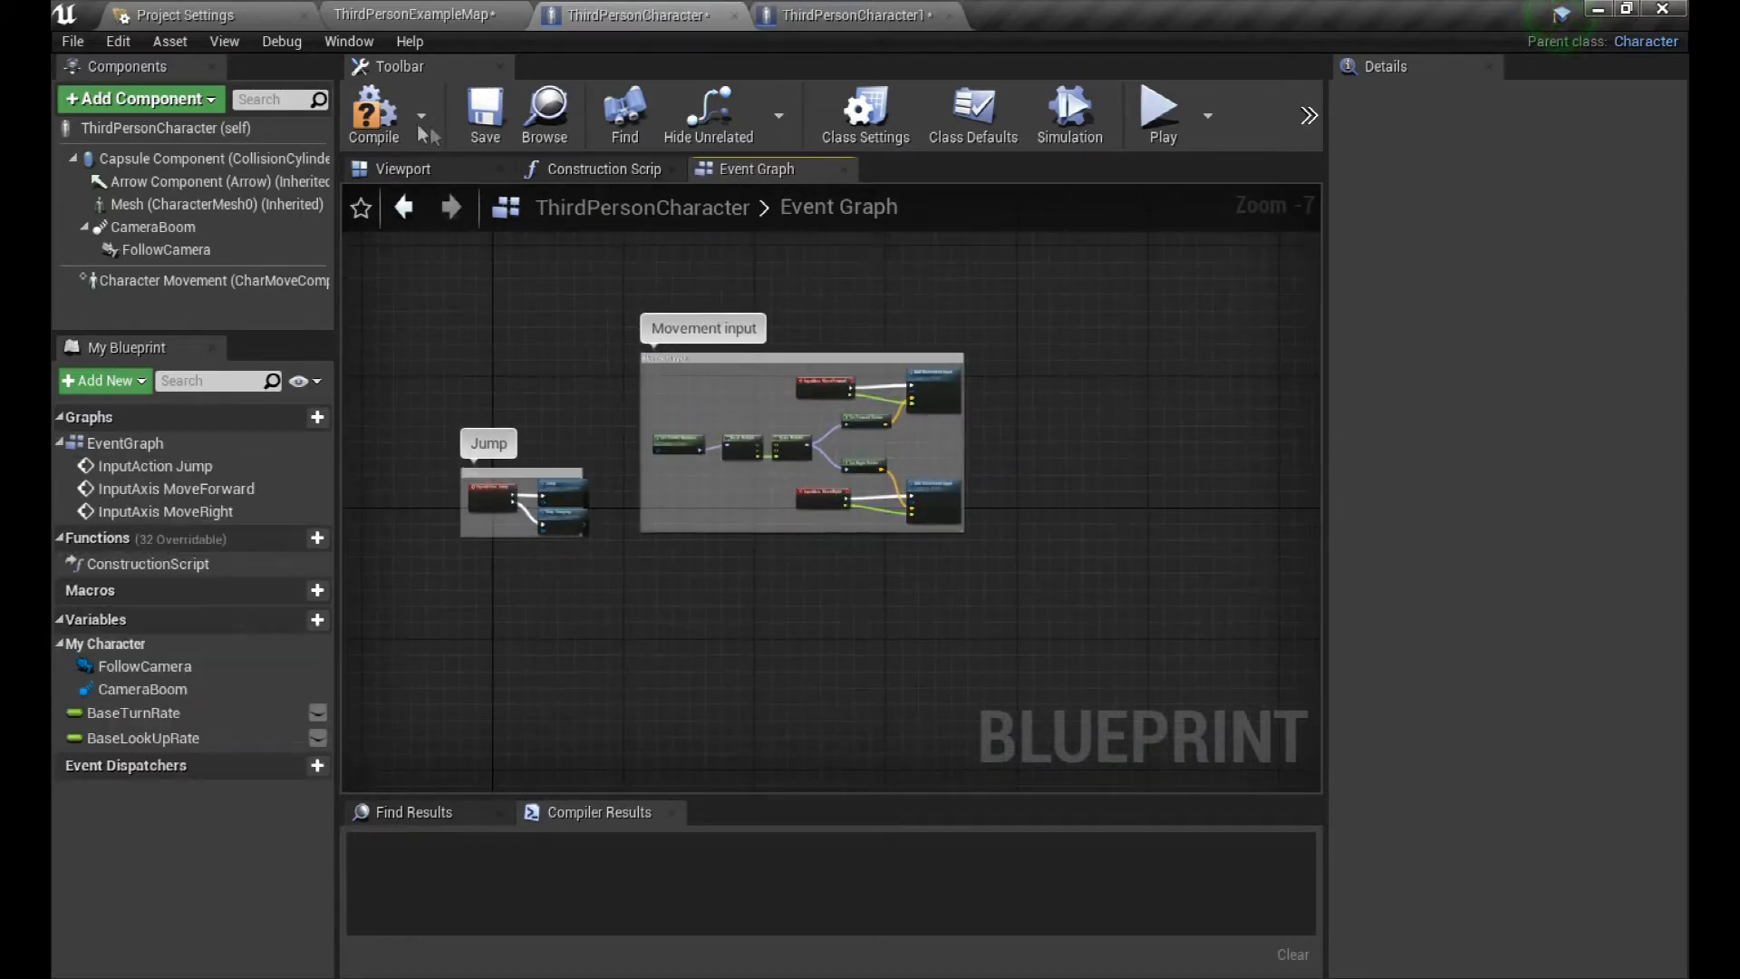
Step: Compile ThirdPersonCharacter and ThirdPersonCharacter1, then search 'move to' from Return Value
left_click(374, 115)
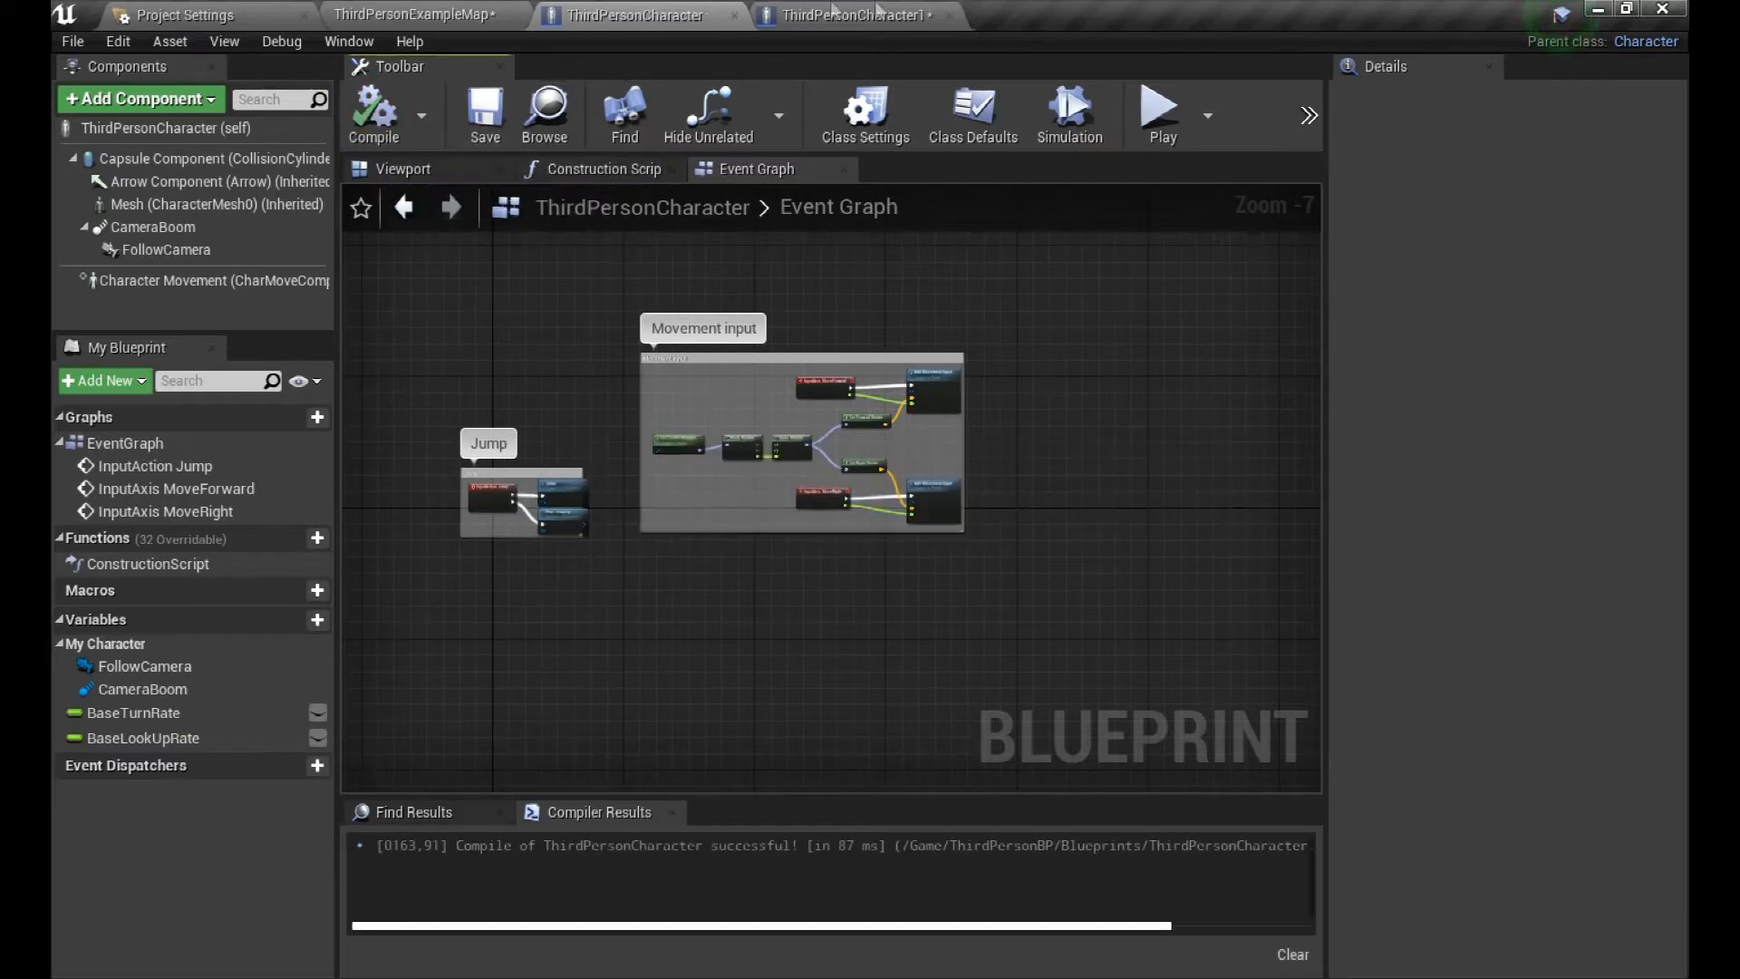
left_click(854, 15)
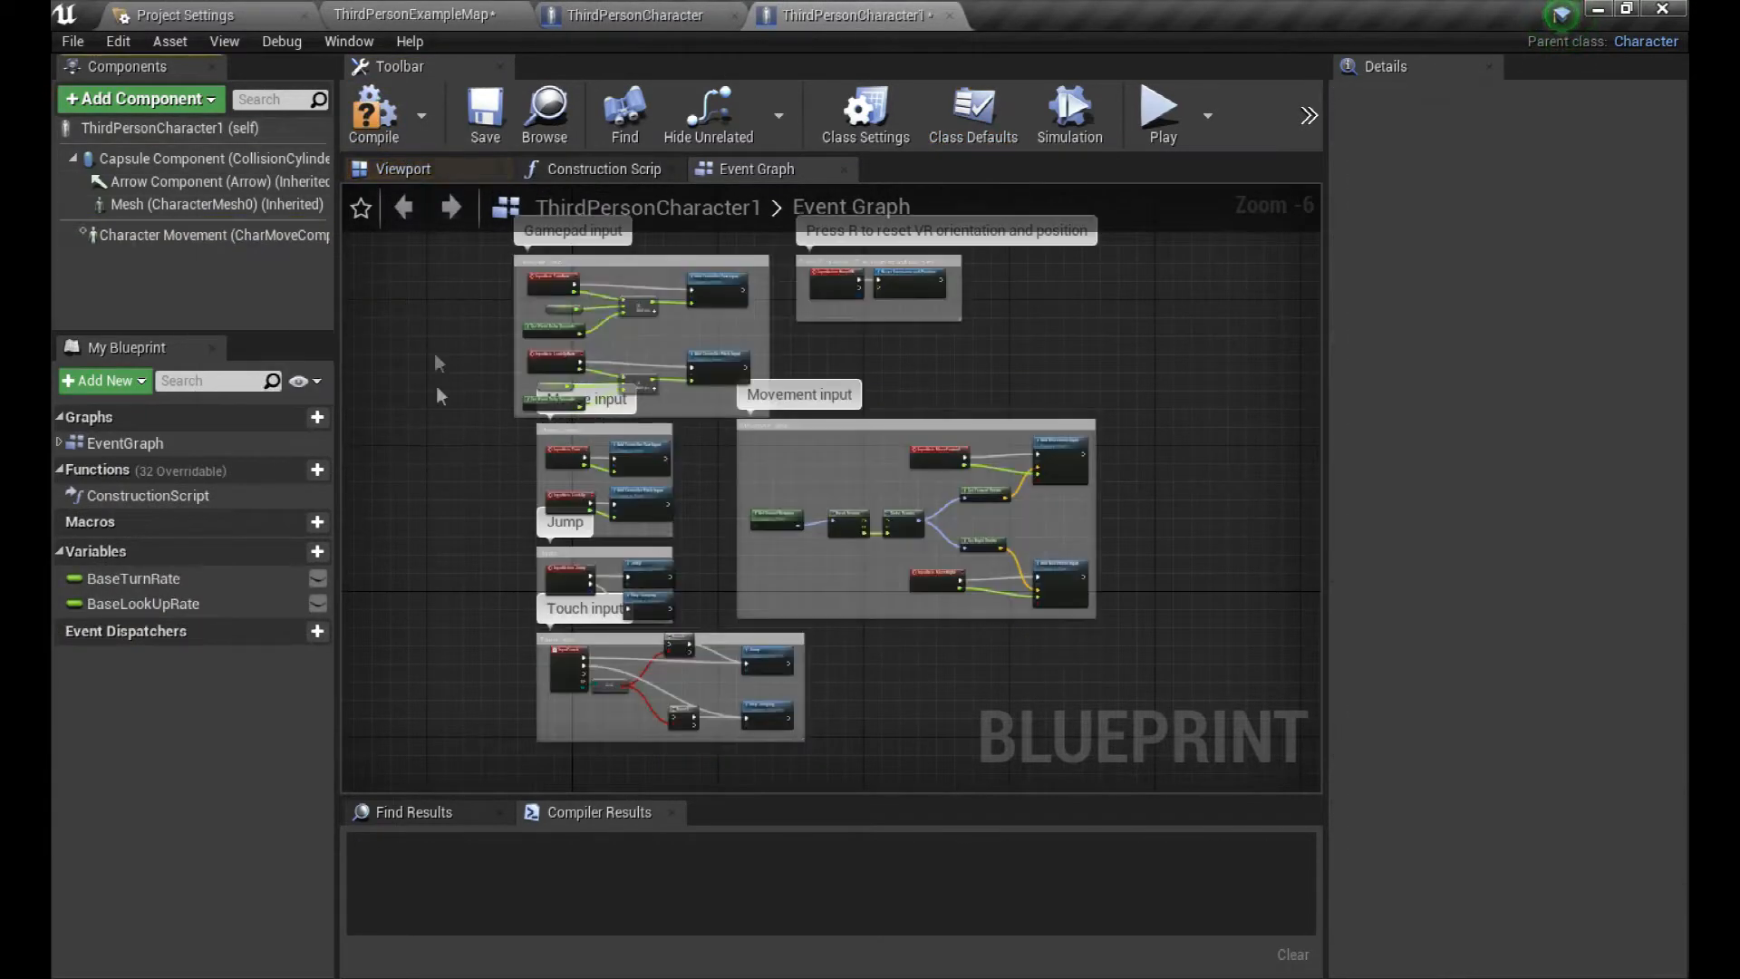
left_click(416, 15)
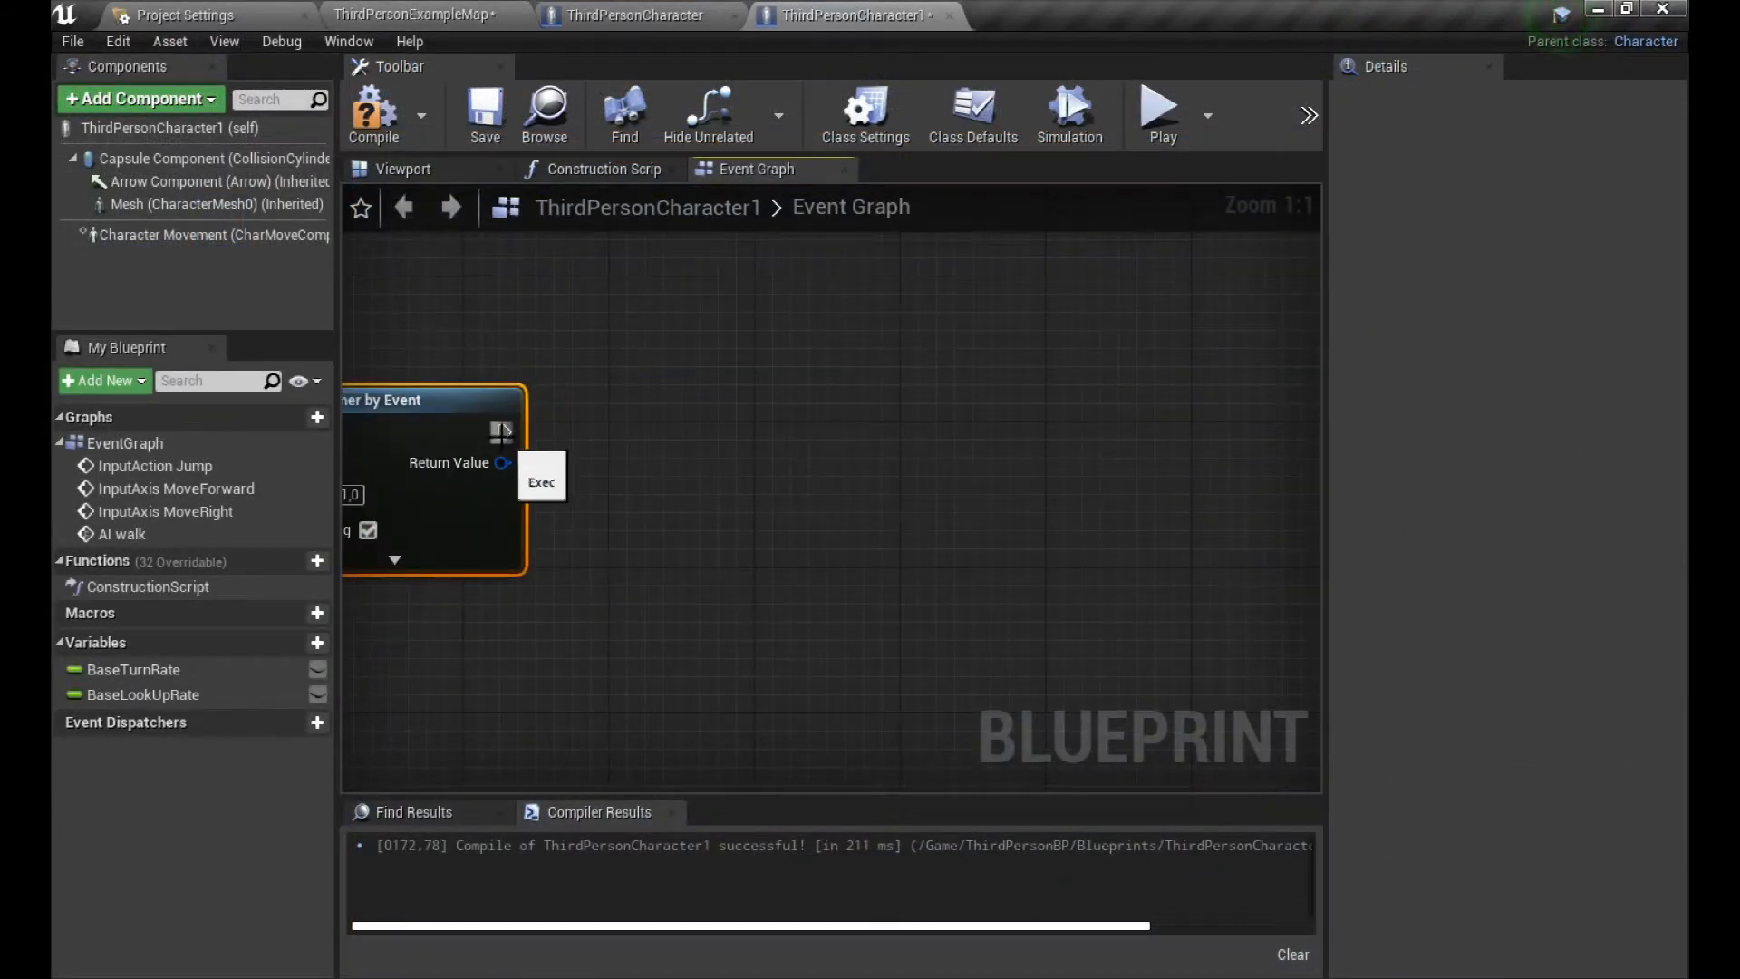
left_click_drag(505, 431, 654, 444)
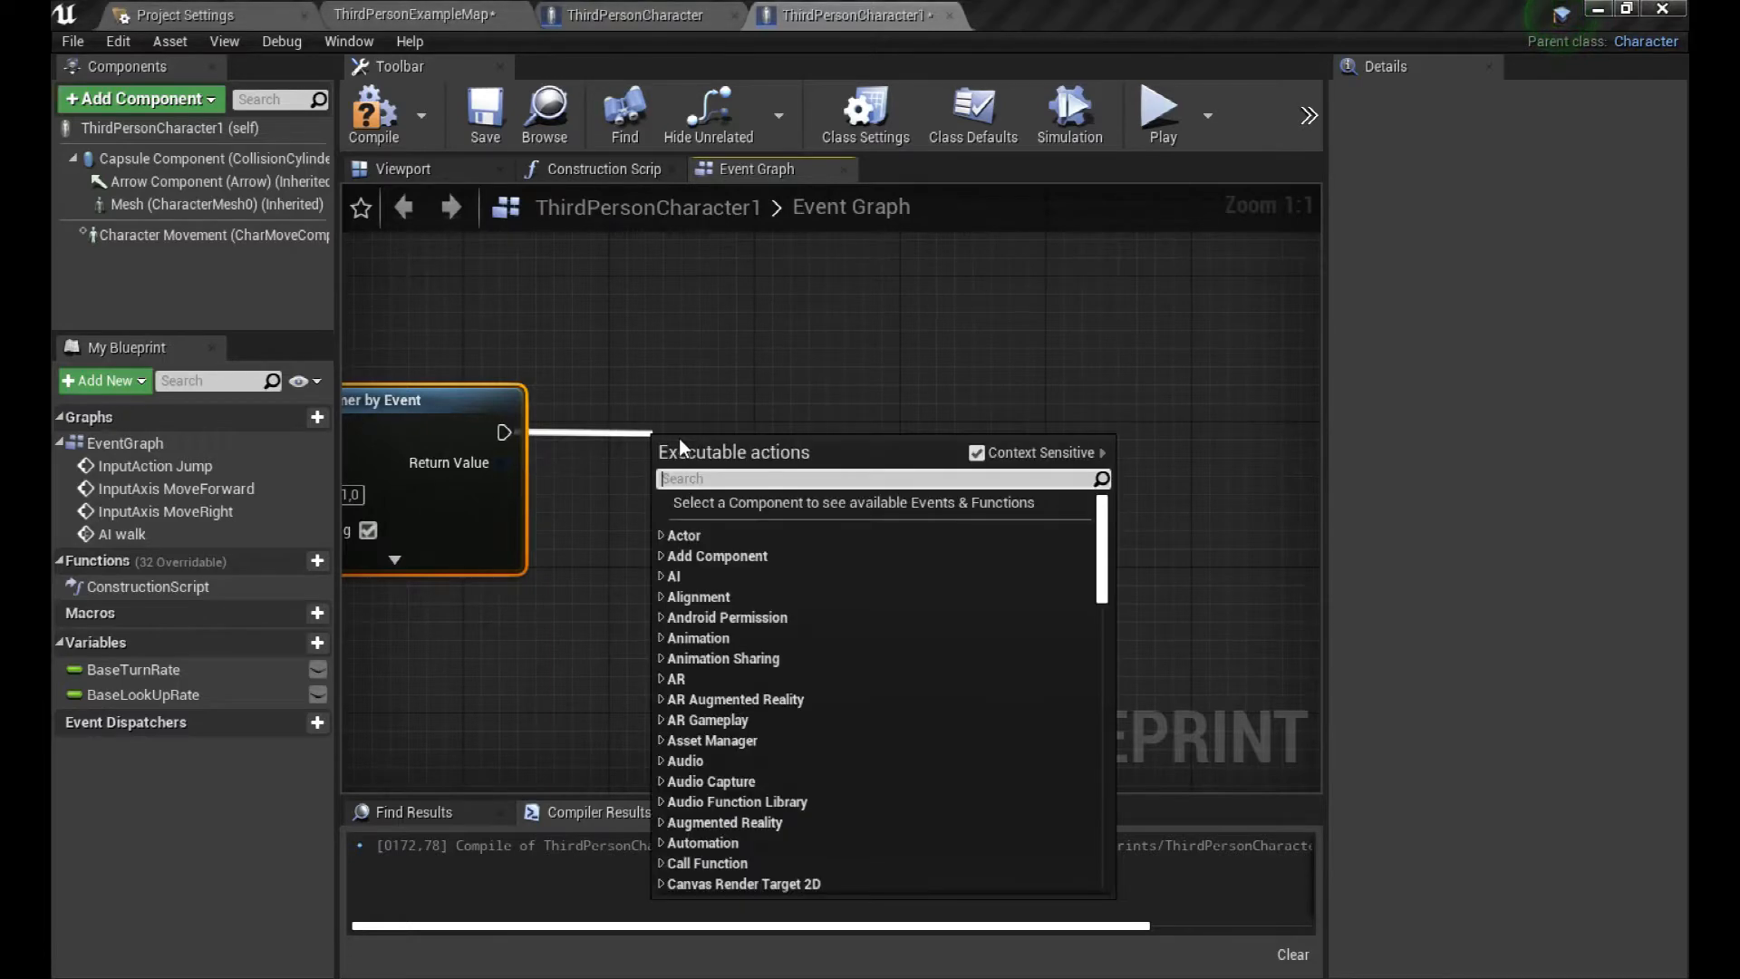
type("move to")
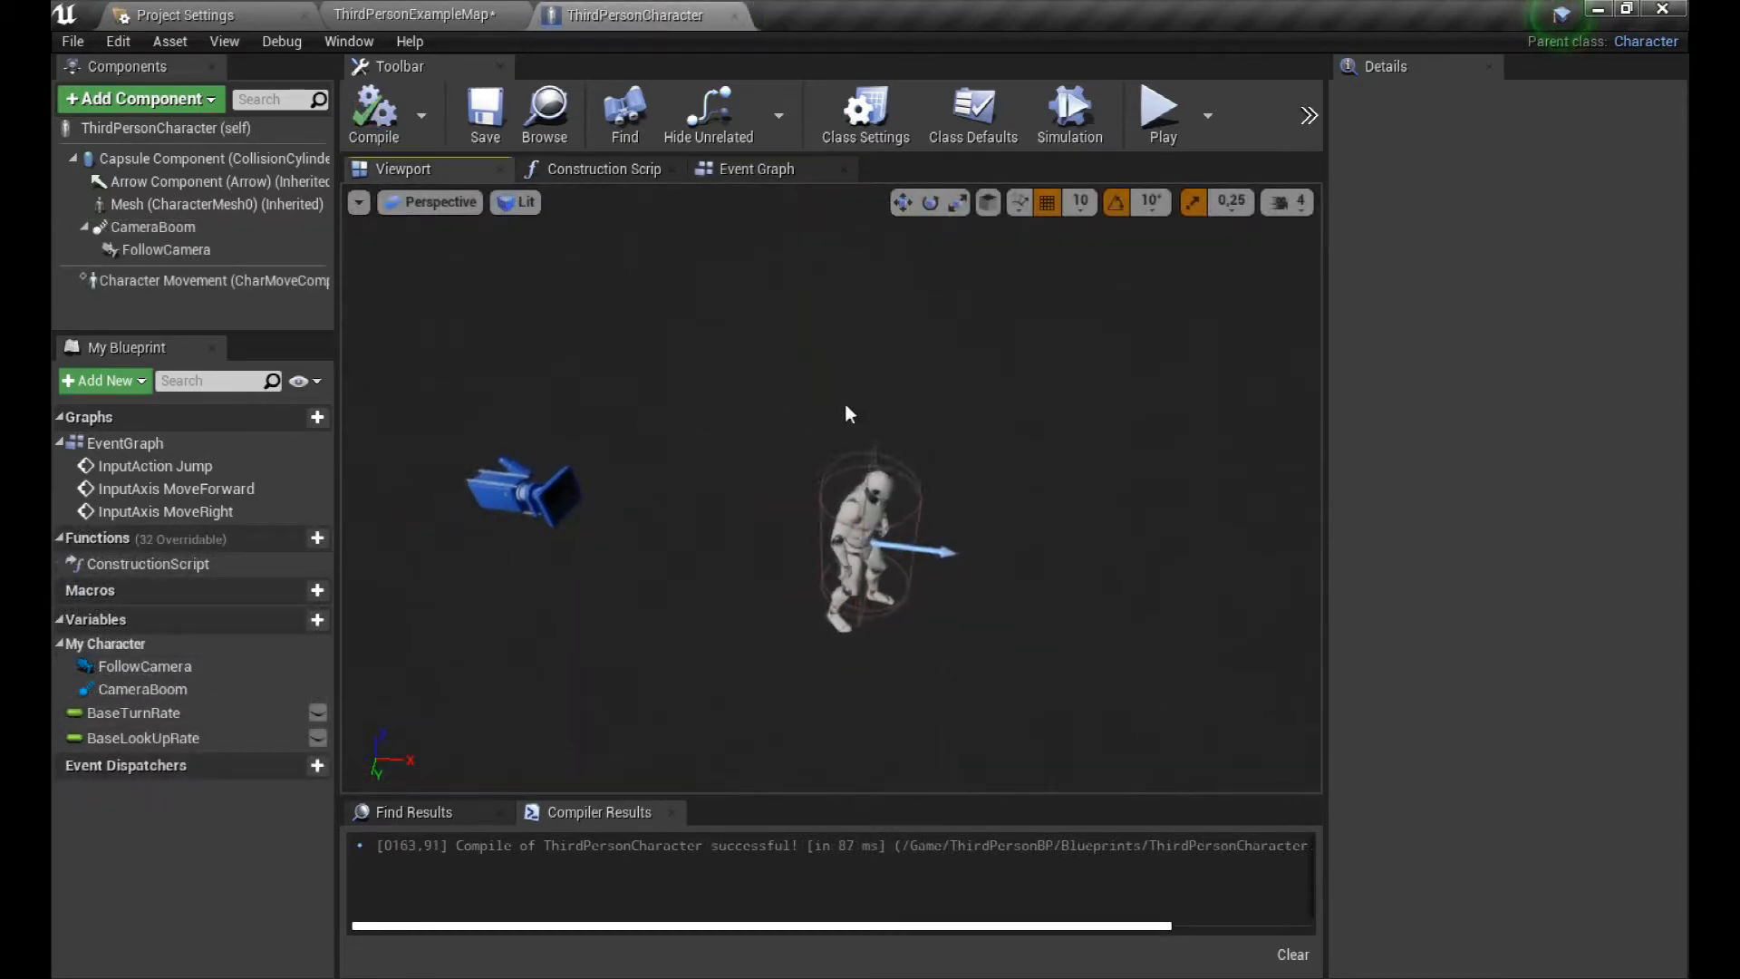
Step: Inspect CameraBoom's Target Arm Length, then return to the ThirdPersonExampleMap level
left_click(152, 228)
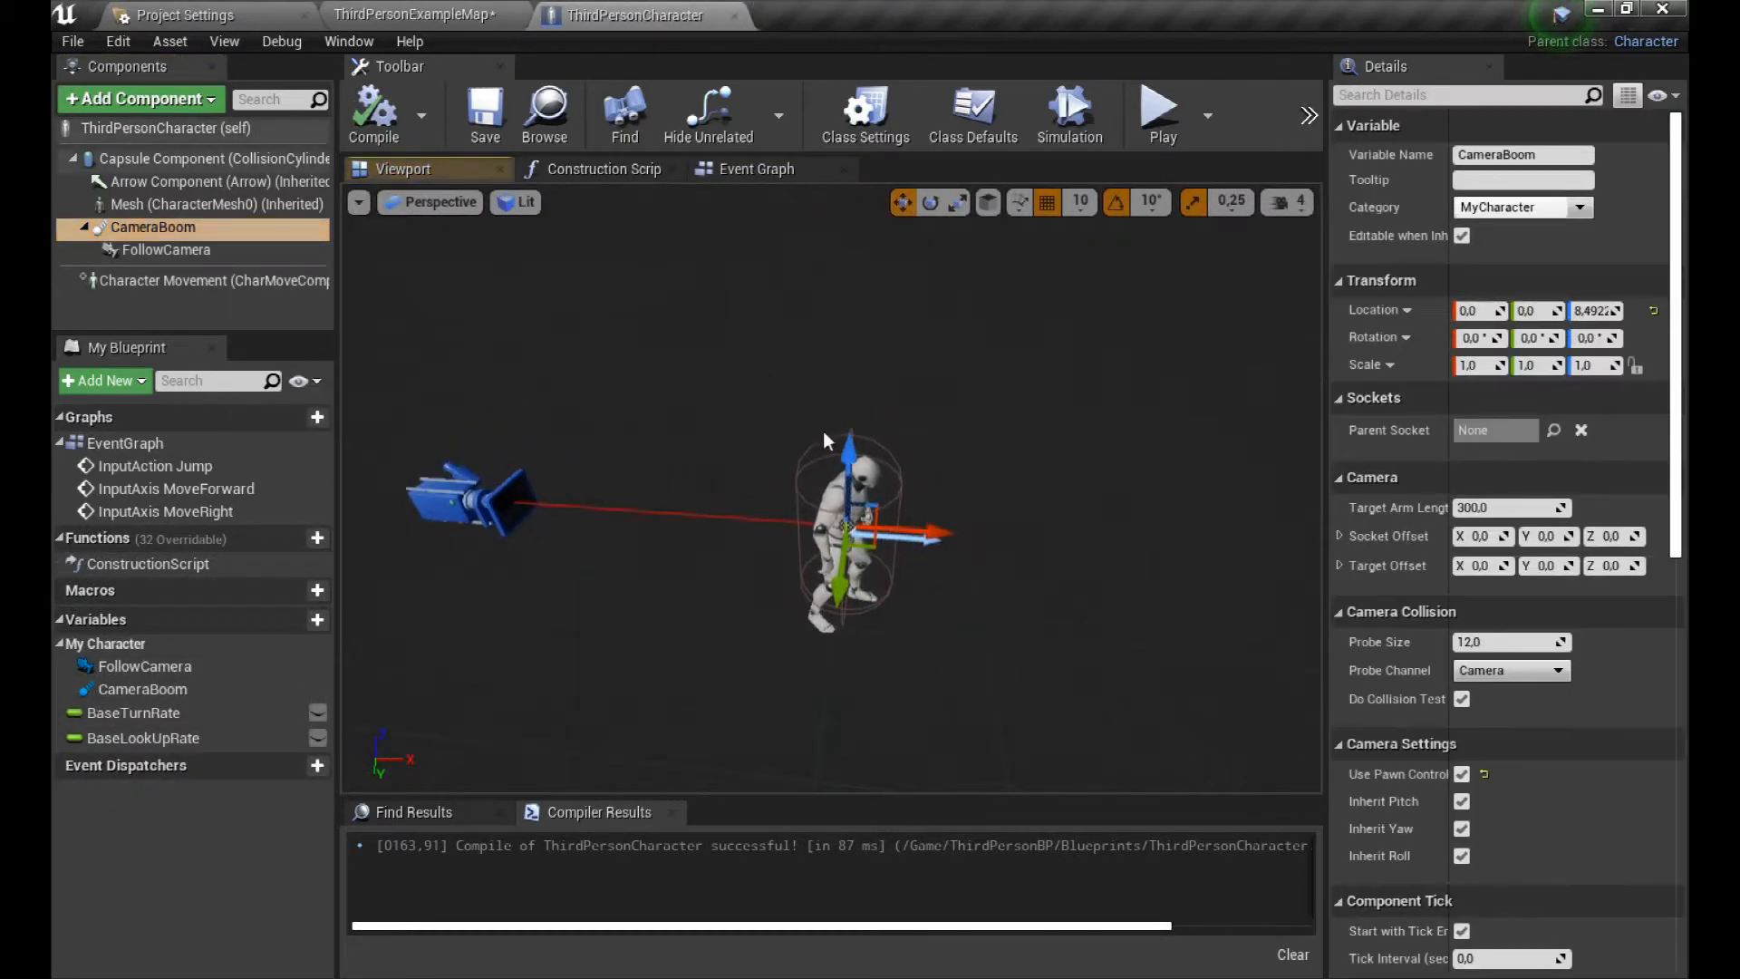
left_click(930, 202)
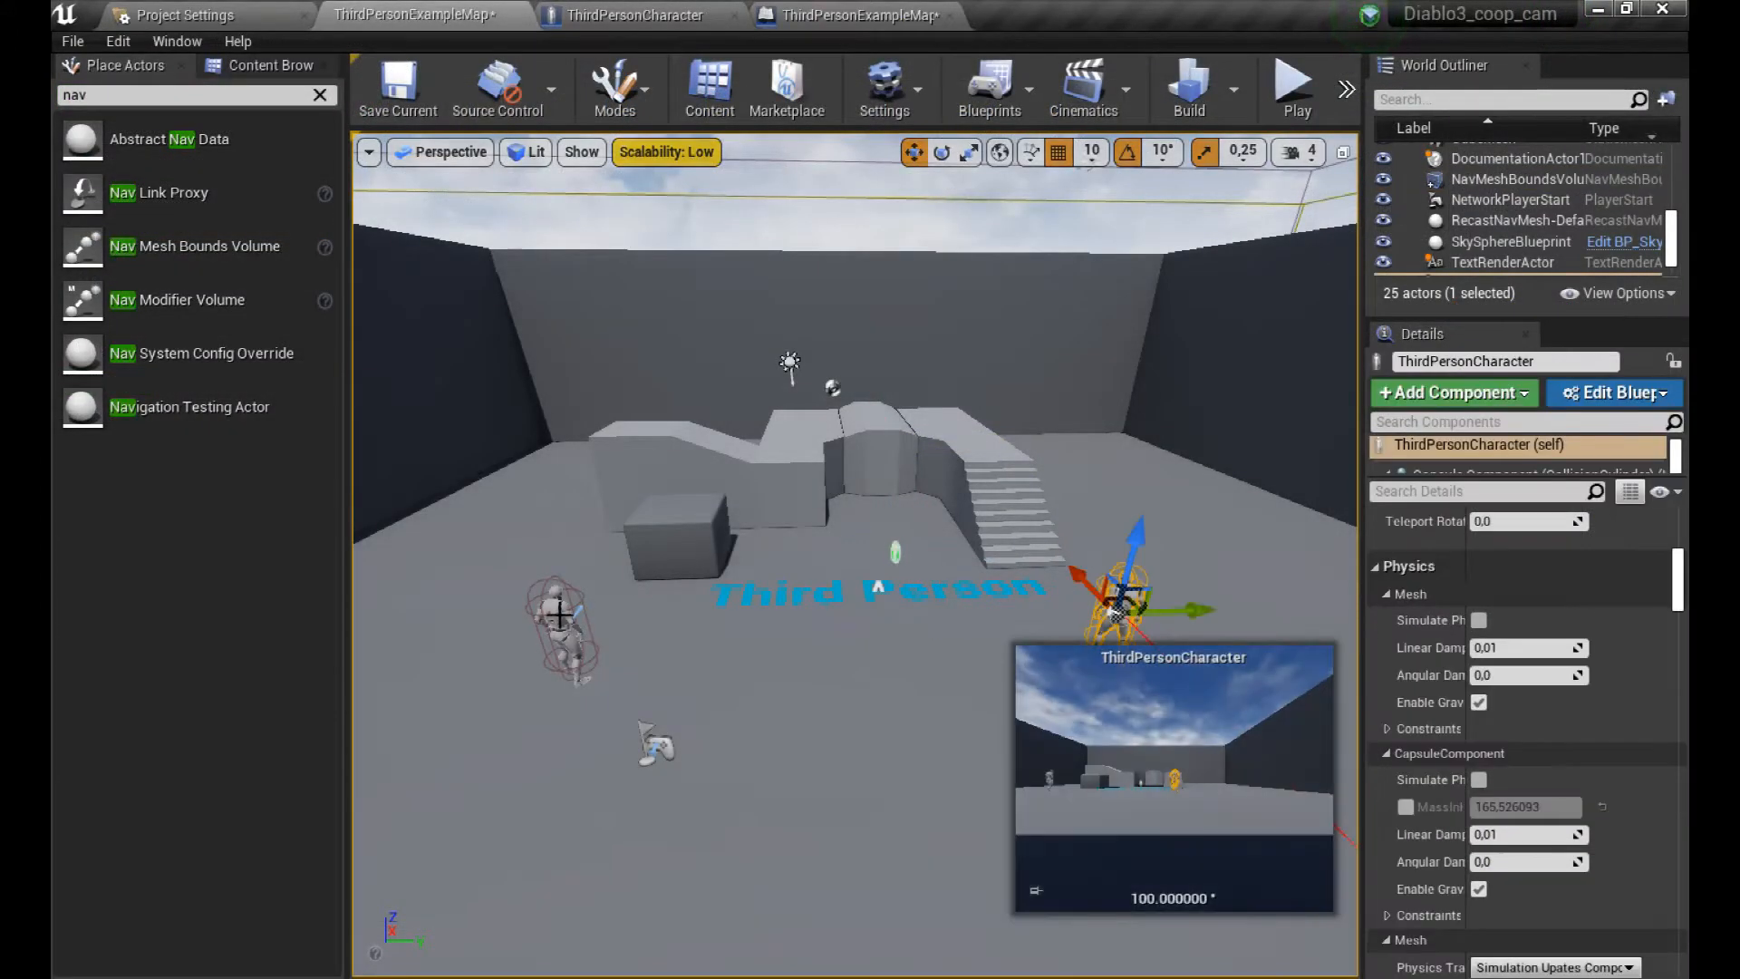
Step: Open the Level Blueprint and bring up the Event Graph's node action menu
left_click(988, 89)
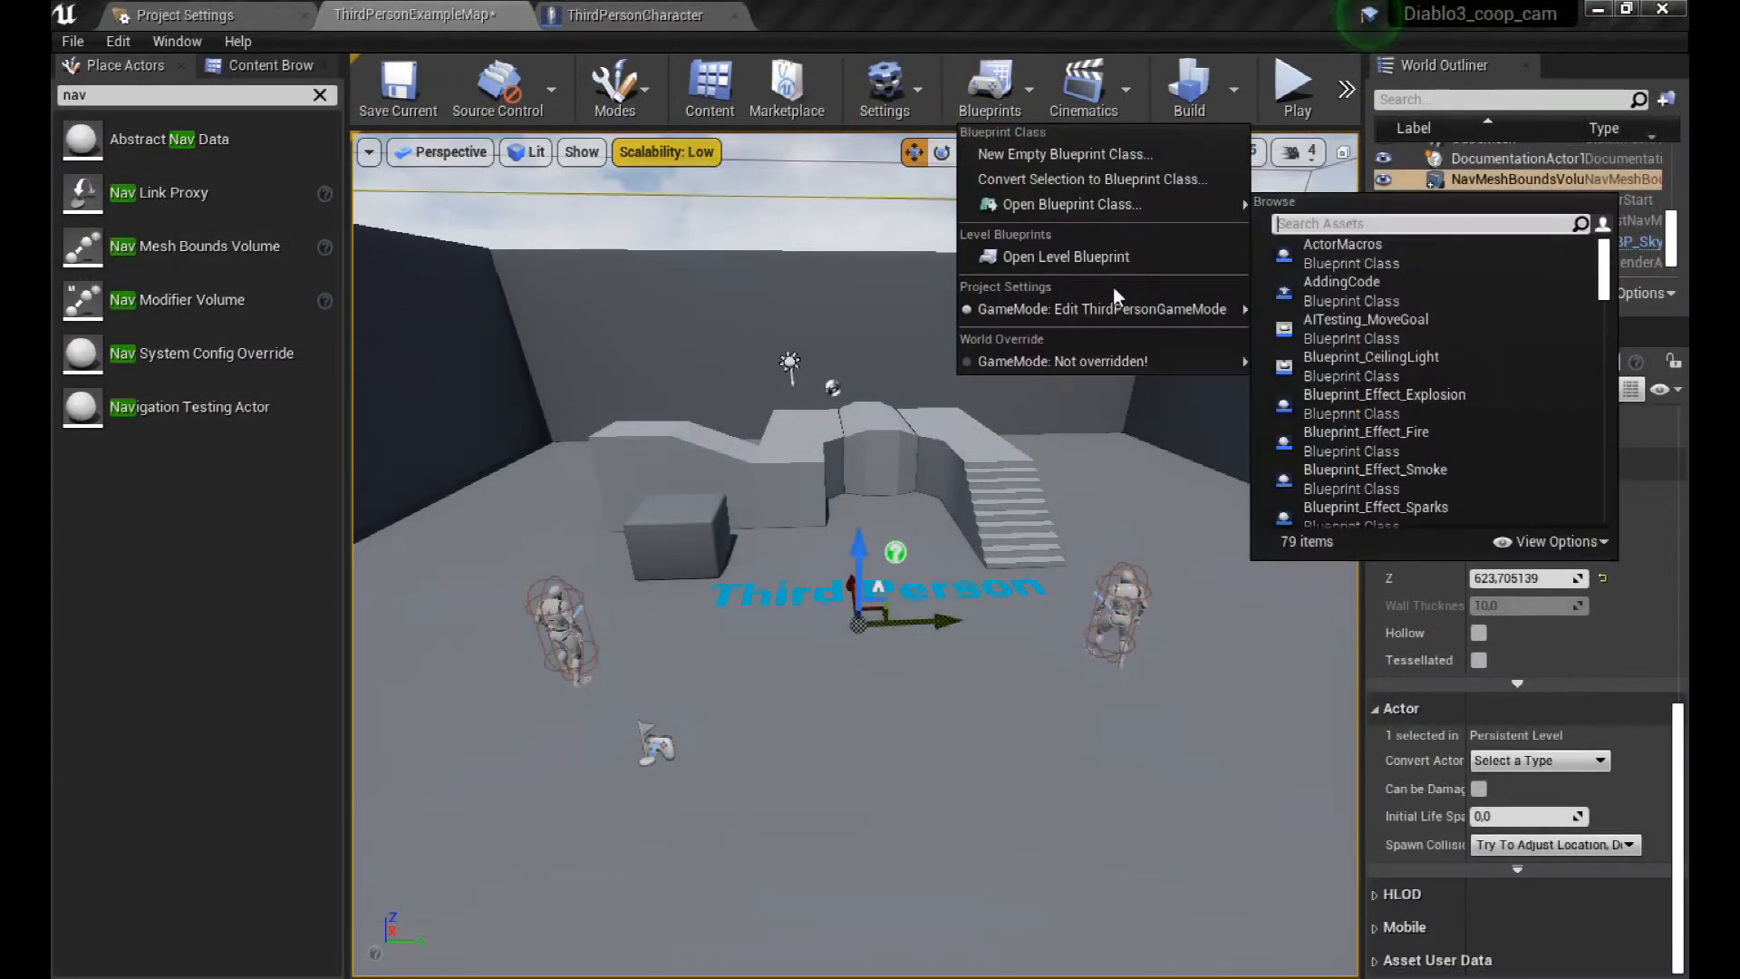
left_click(1064, 256)
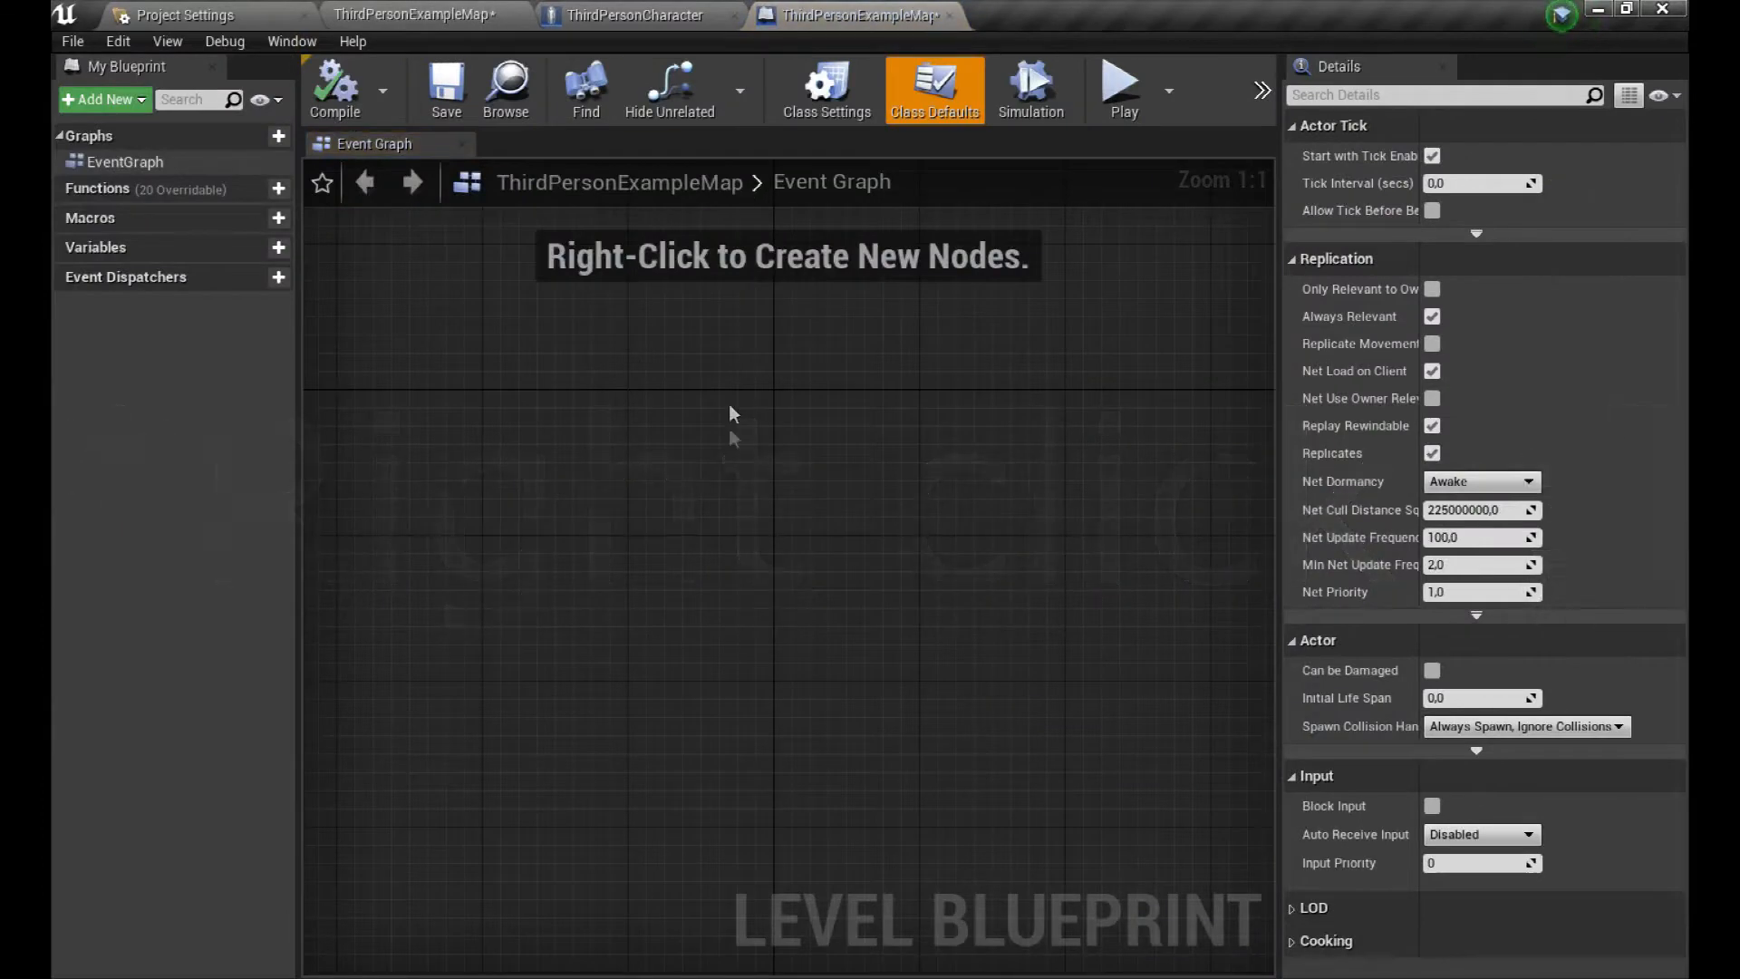
right_click(732, 433)
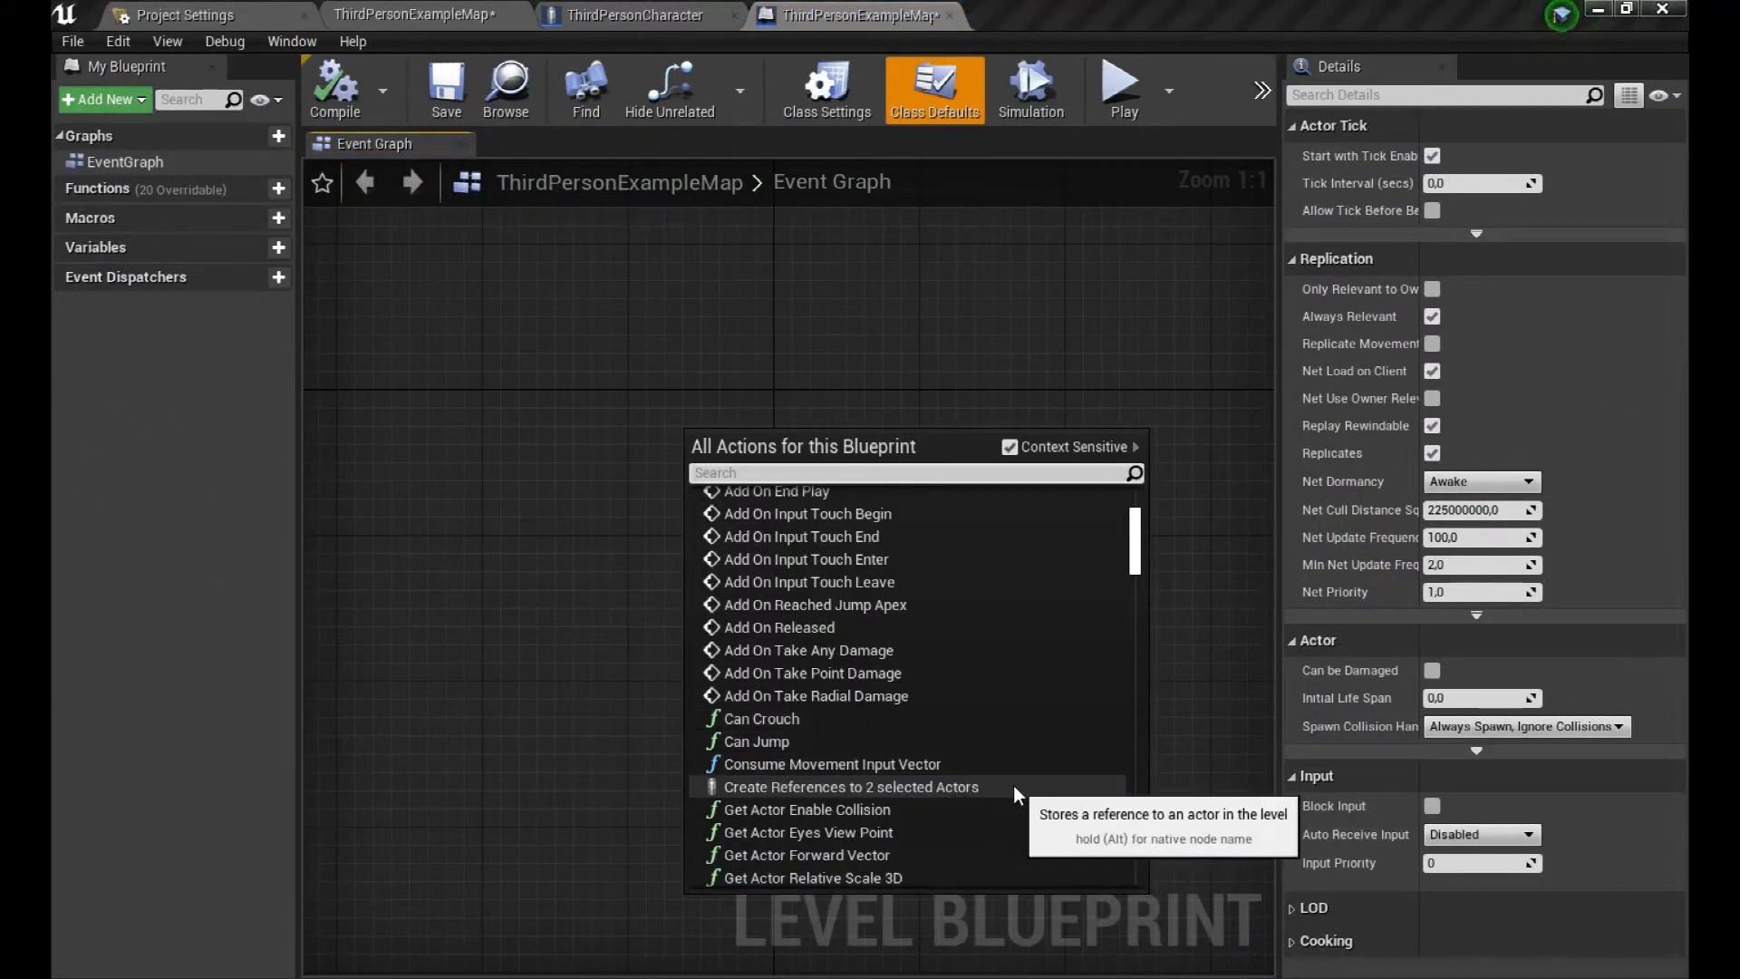
Step: Create references to both characters and average their world locations into SetWorldLocation each tick
left_click(851, 786)
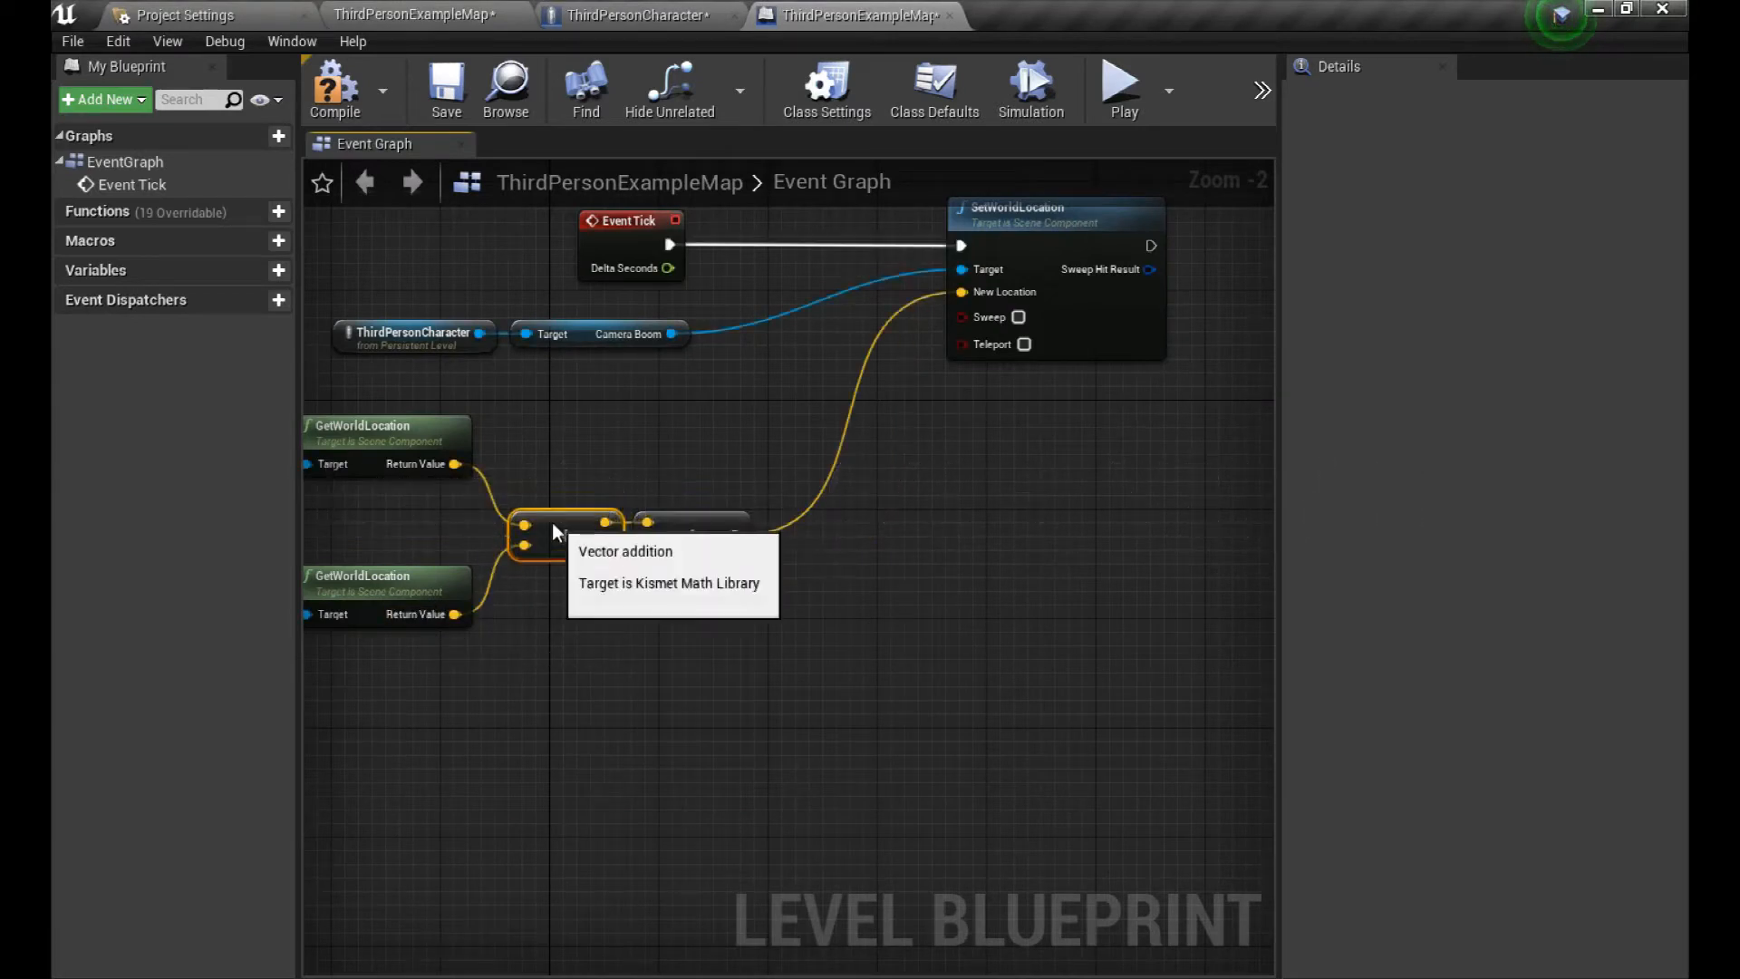
mouse_move(1093, 98)
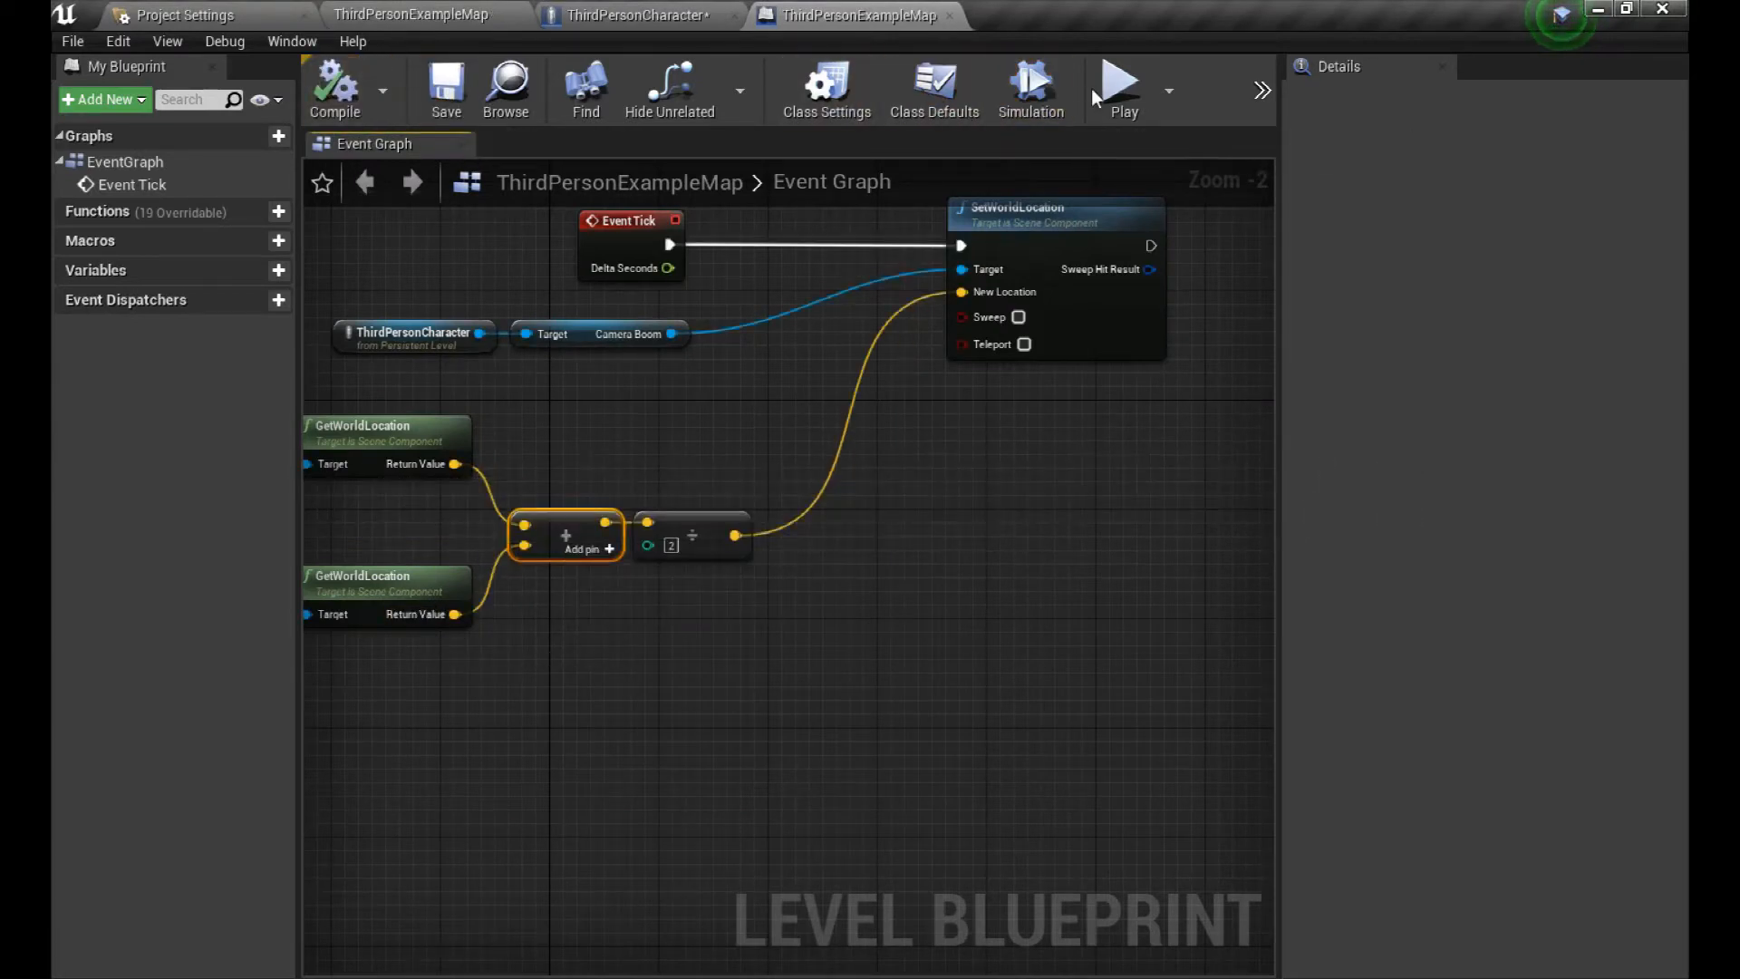
left_click(1118, 84)
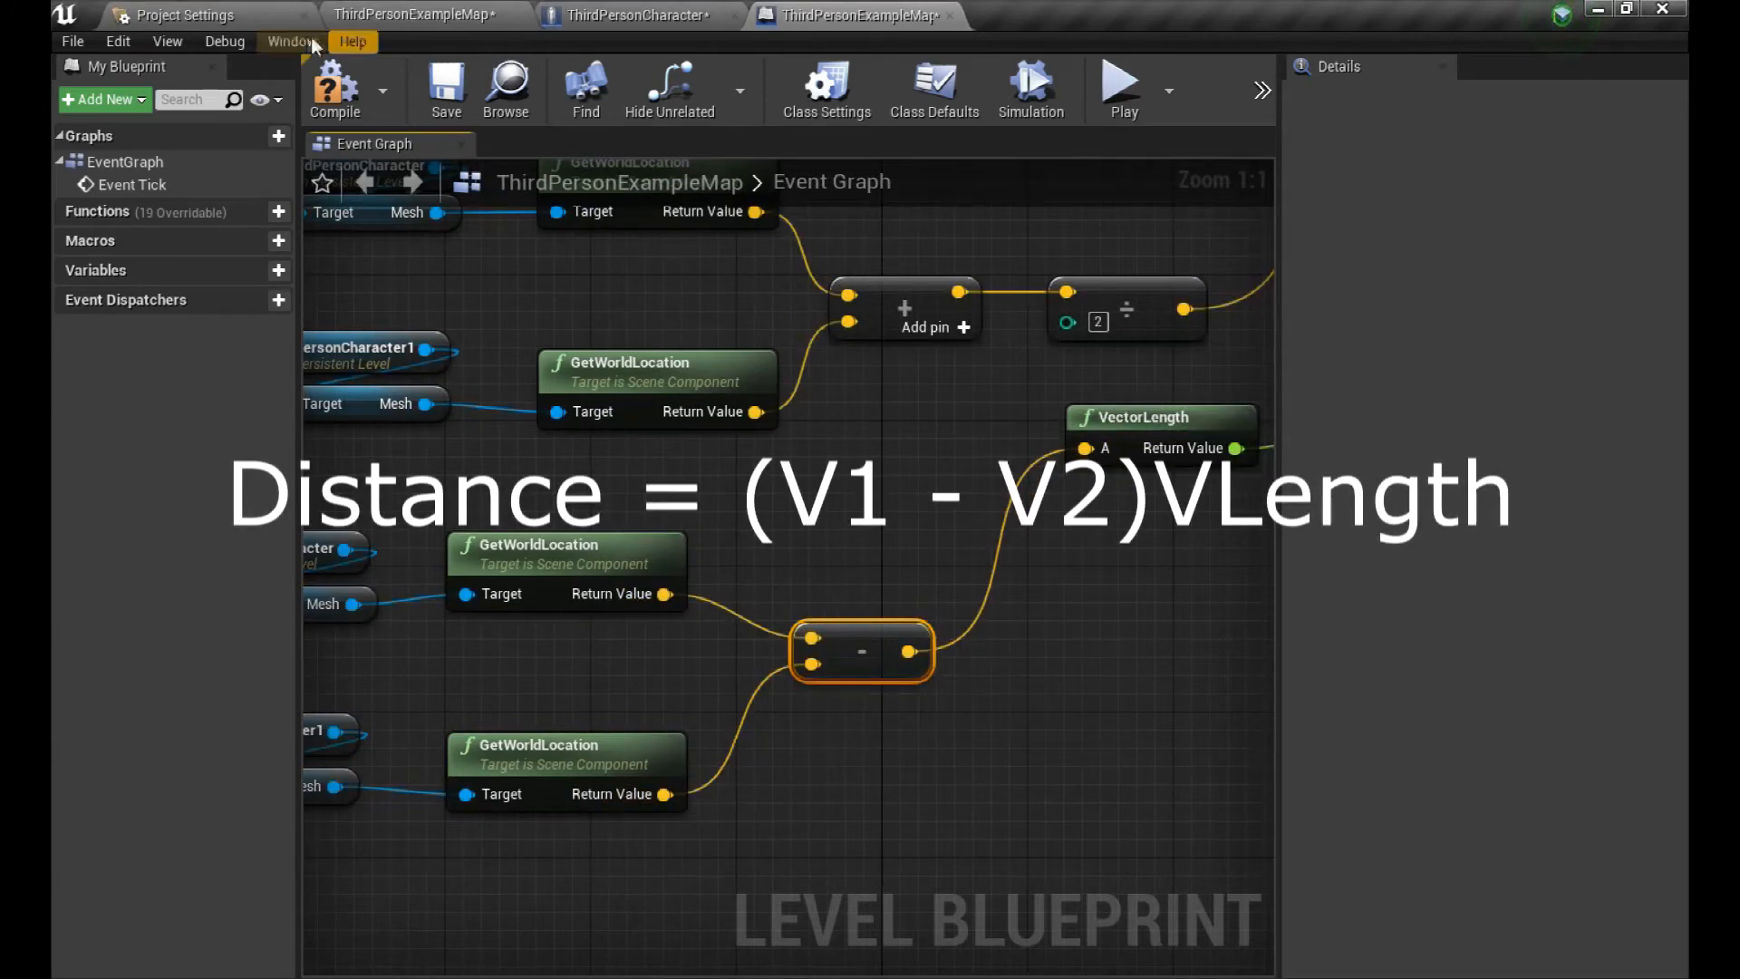
Step: Feed the difference of both characters' GetWorldLocation vectors into a VectorLength node
left_click(1121, 80)
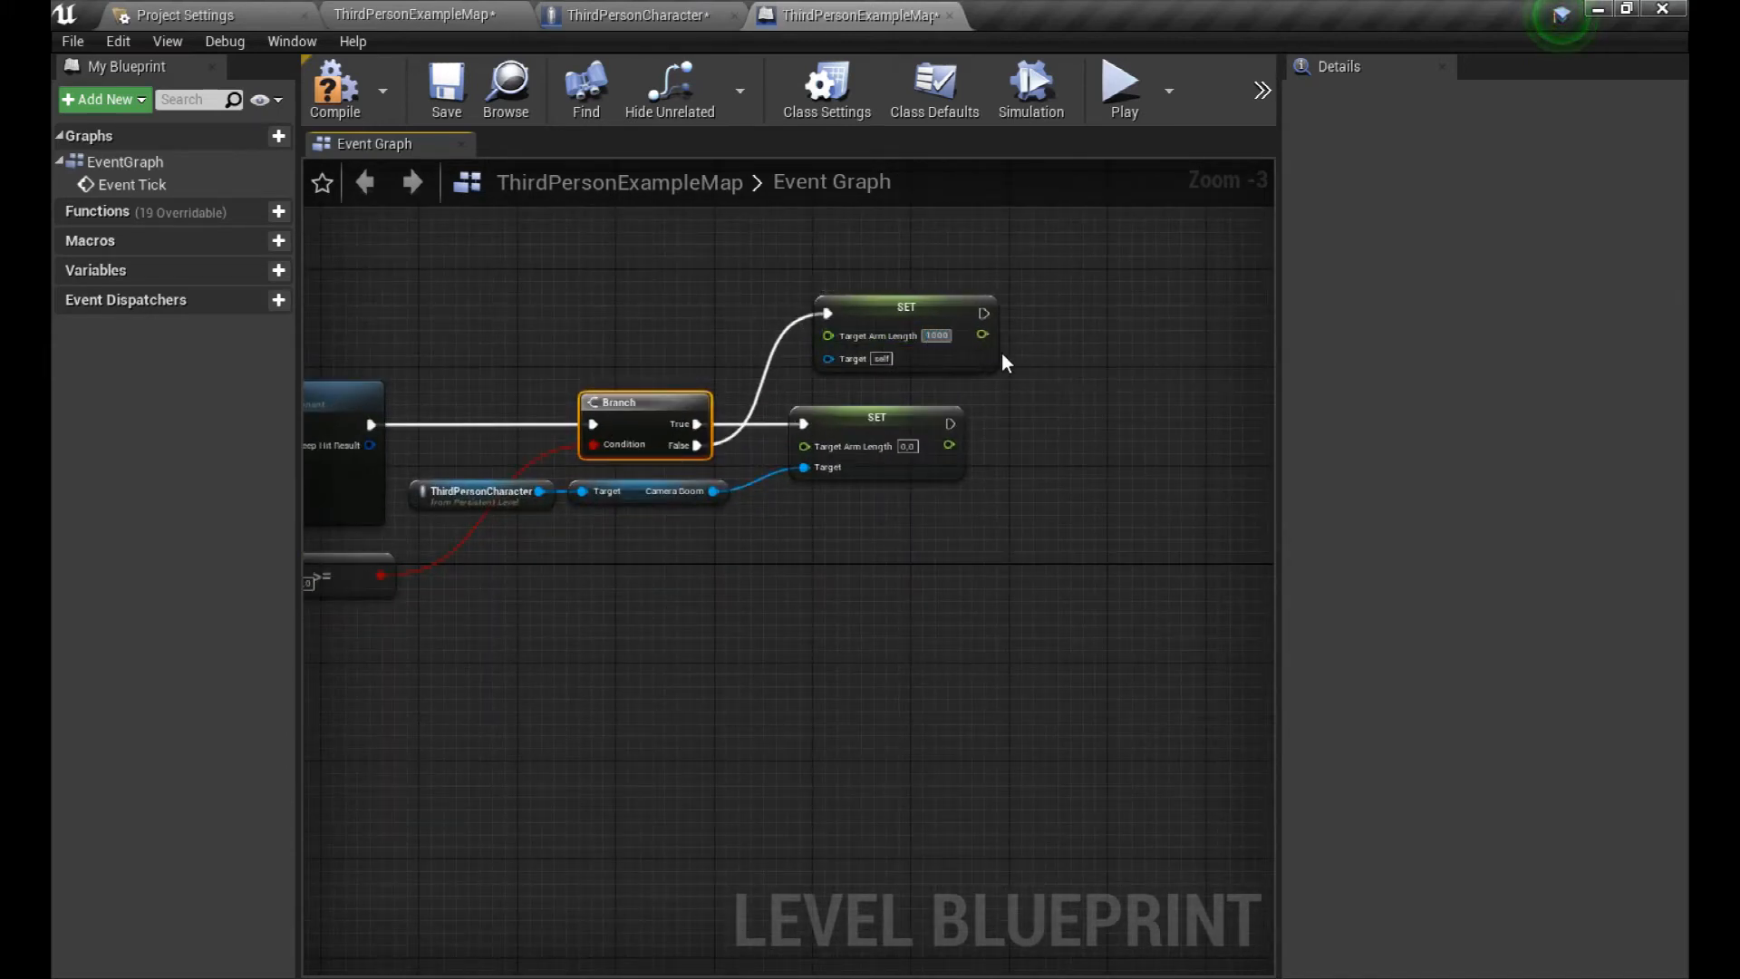
Step: Wire the Camera Boom reference into the Target Arm Length SET node
left_click_drag(563, 612, 949, 599)
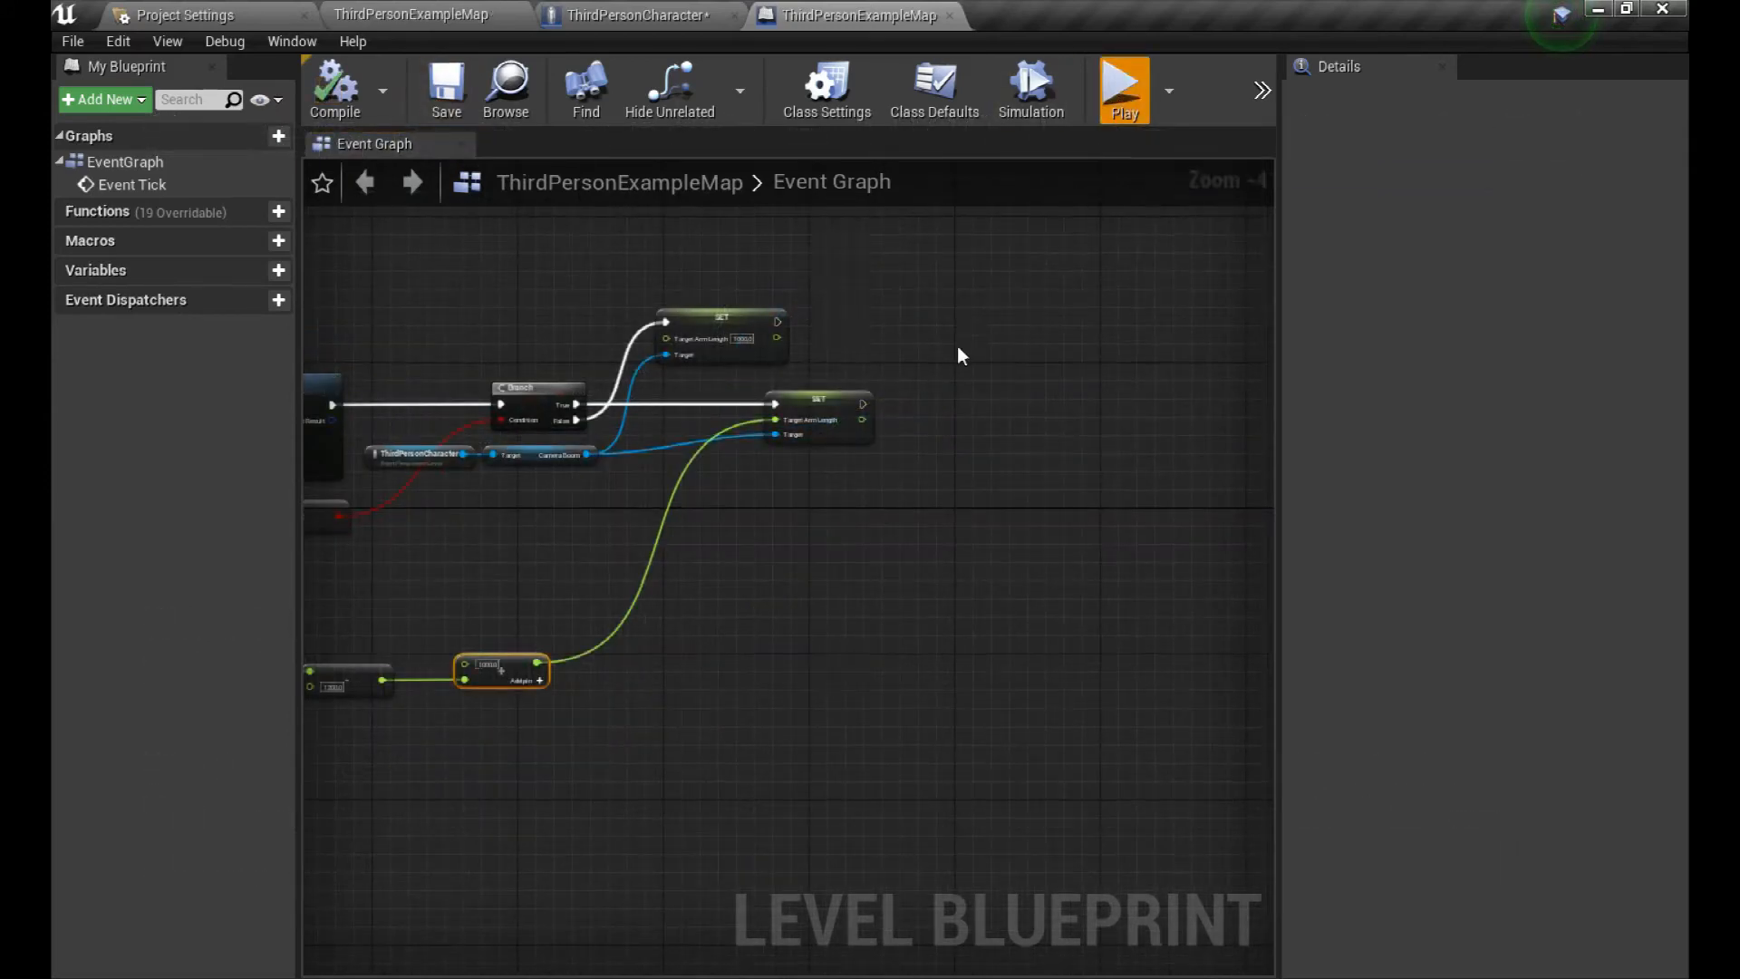
left_click(1122, 87)
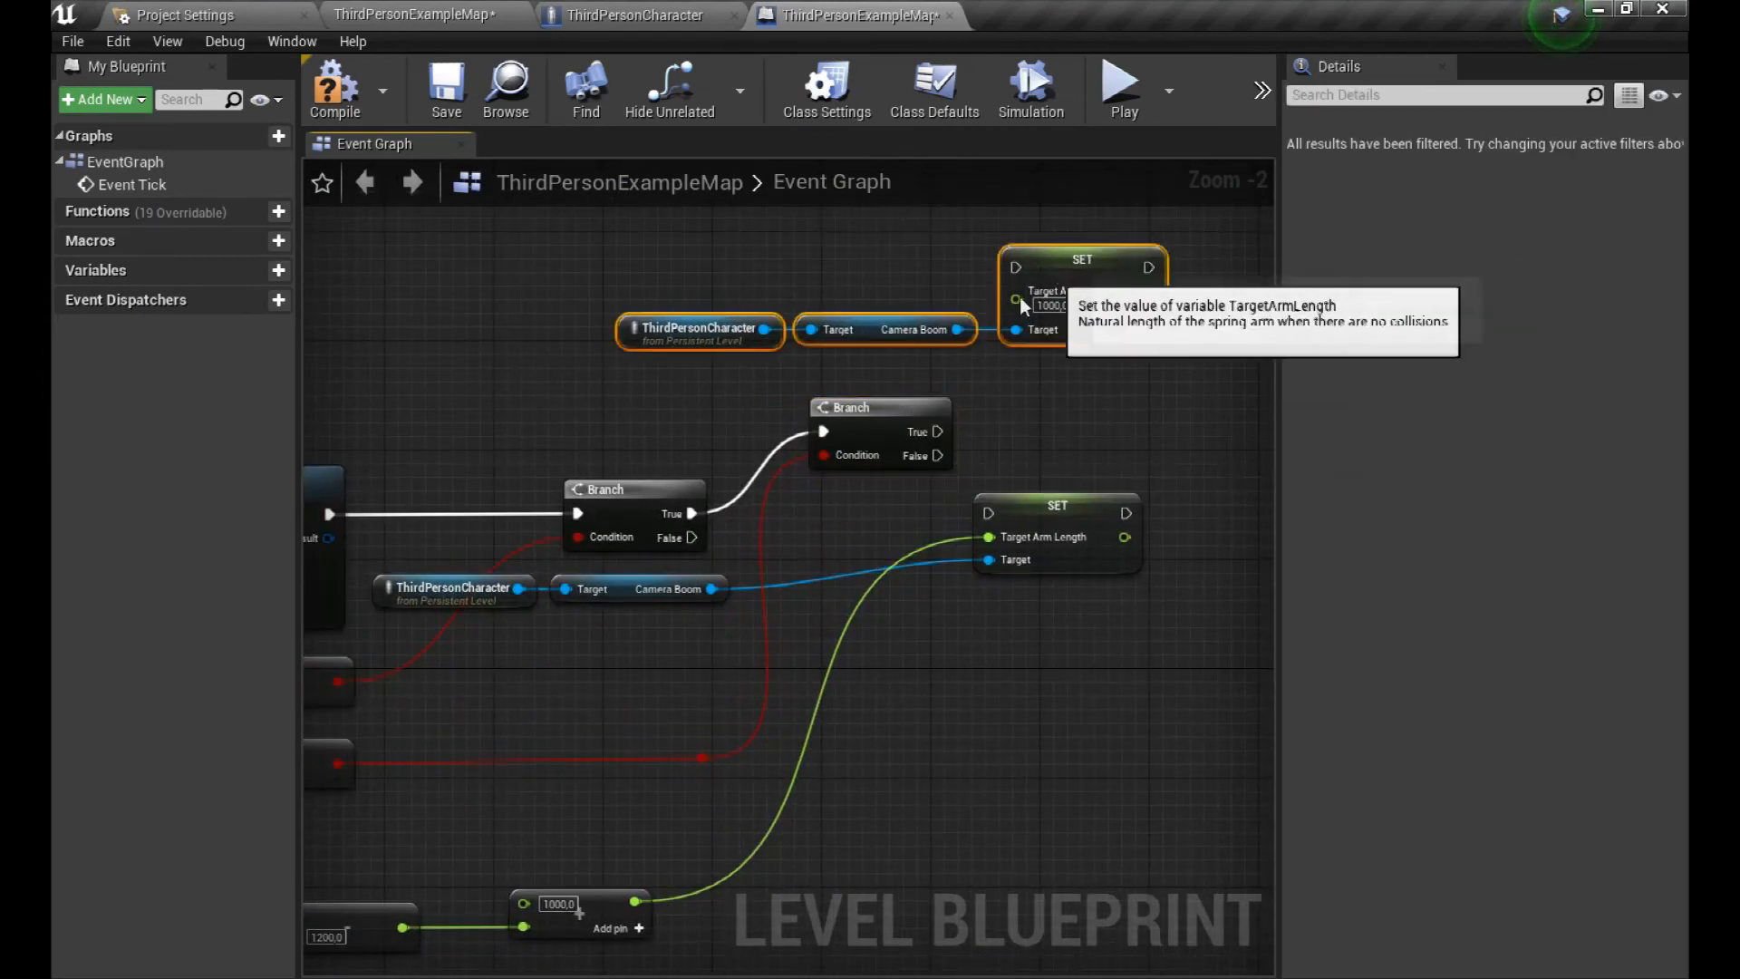
Step: Place the Target Arm Length 1000 setter below the other setter and save the level blueprint
left_click_drag(1082, 272, 1054, 505)
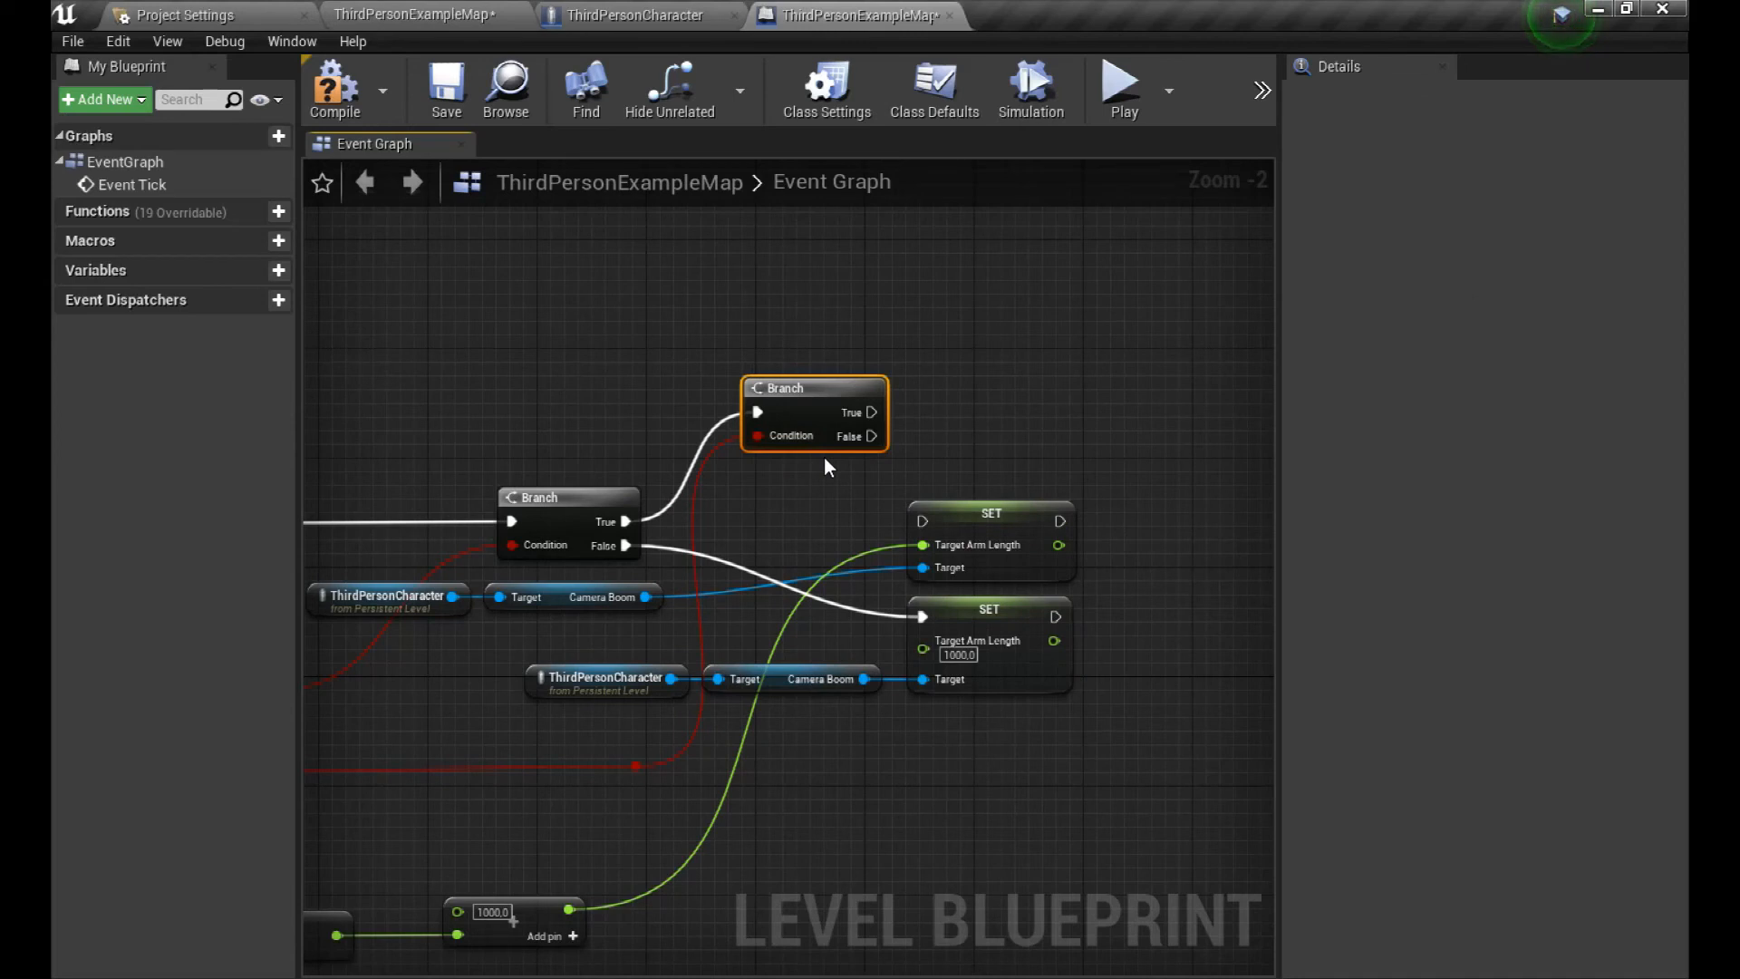
mouse_move(873, 435)
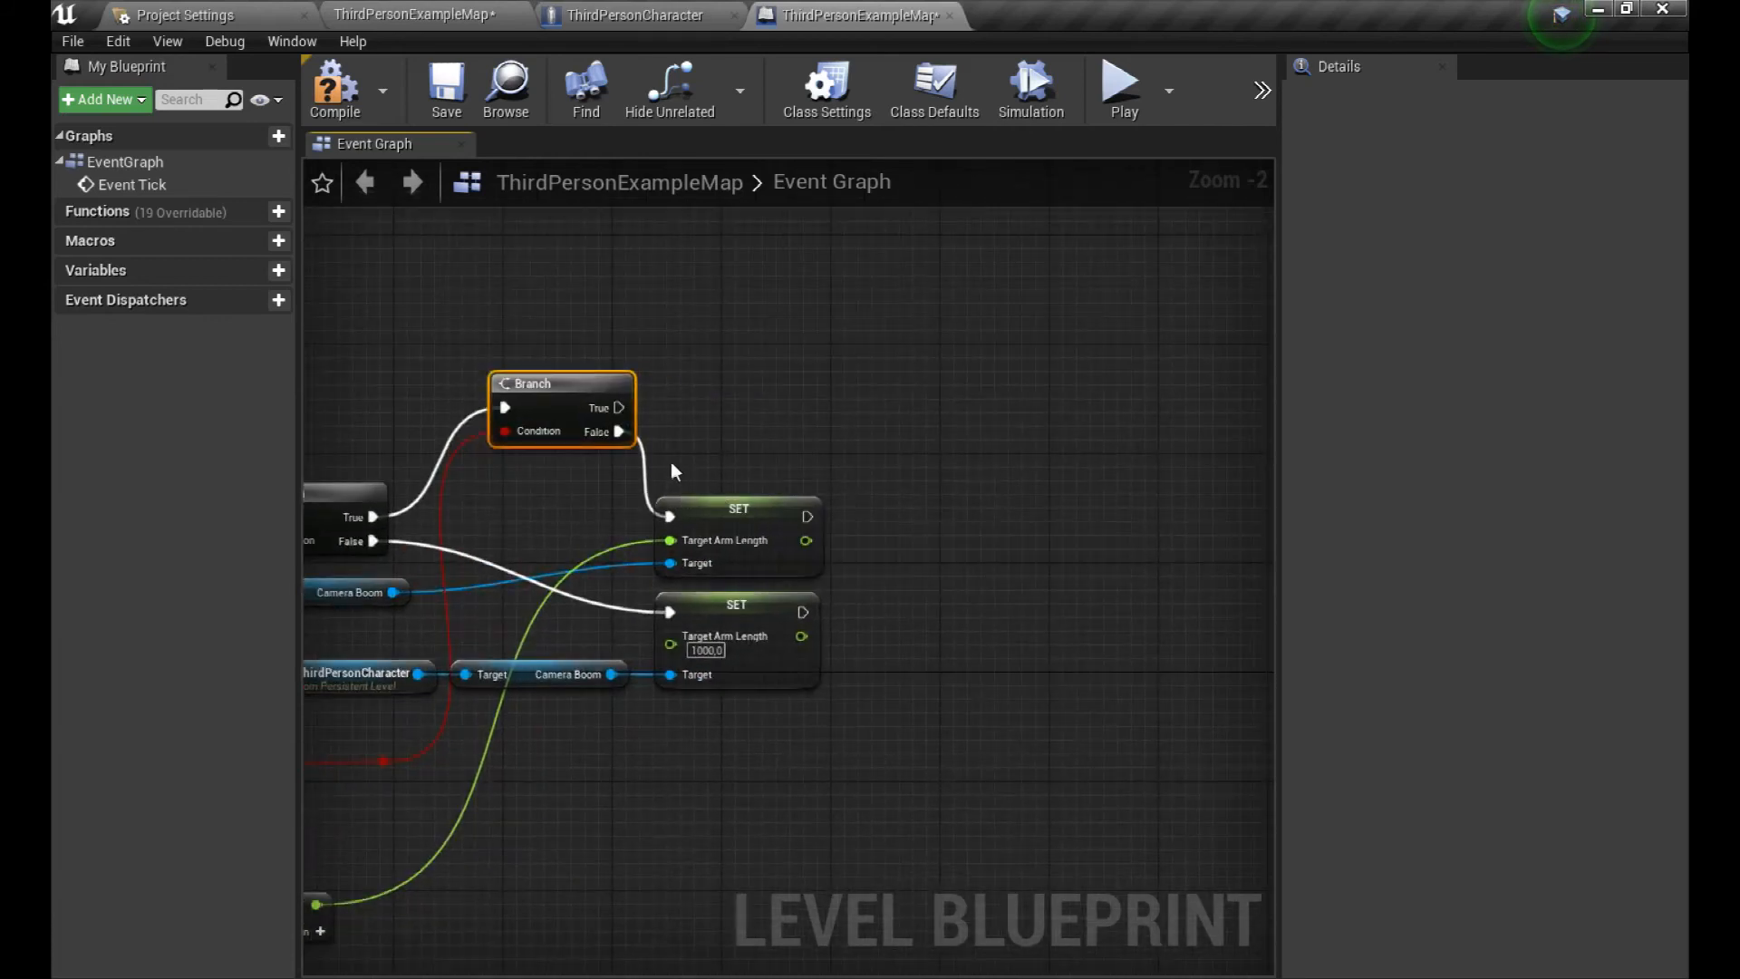
left_click(445, 88)
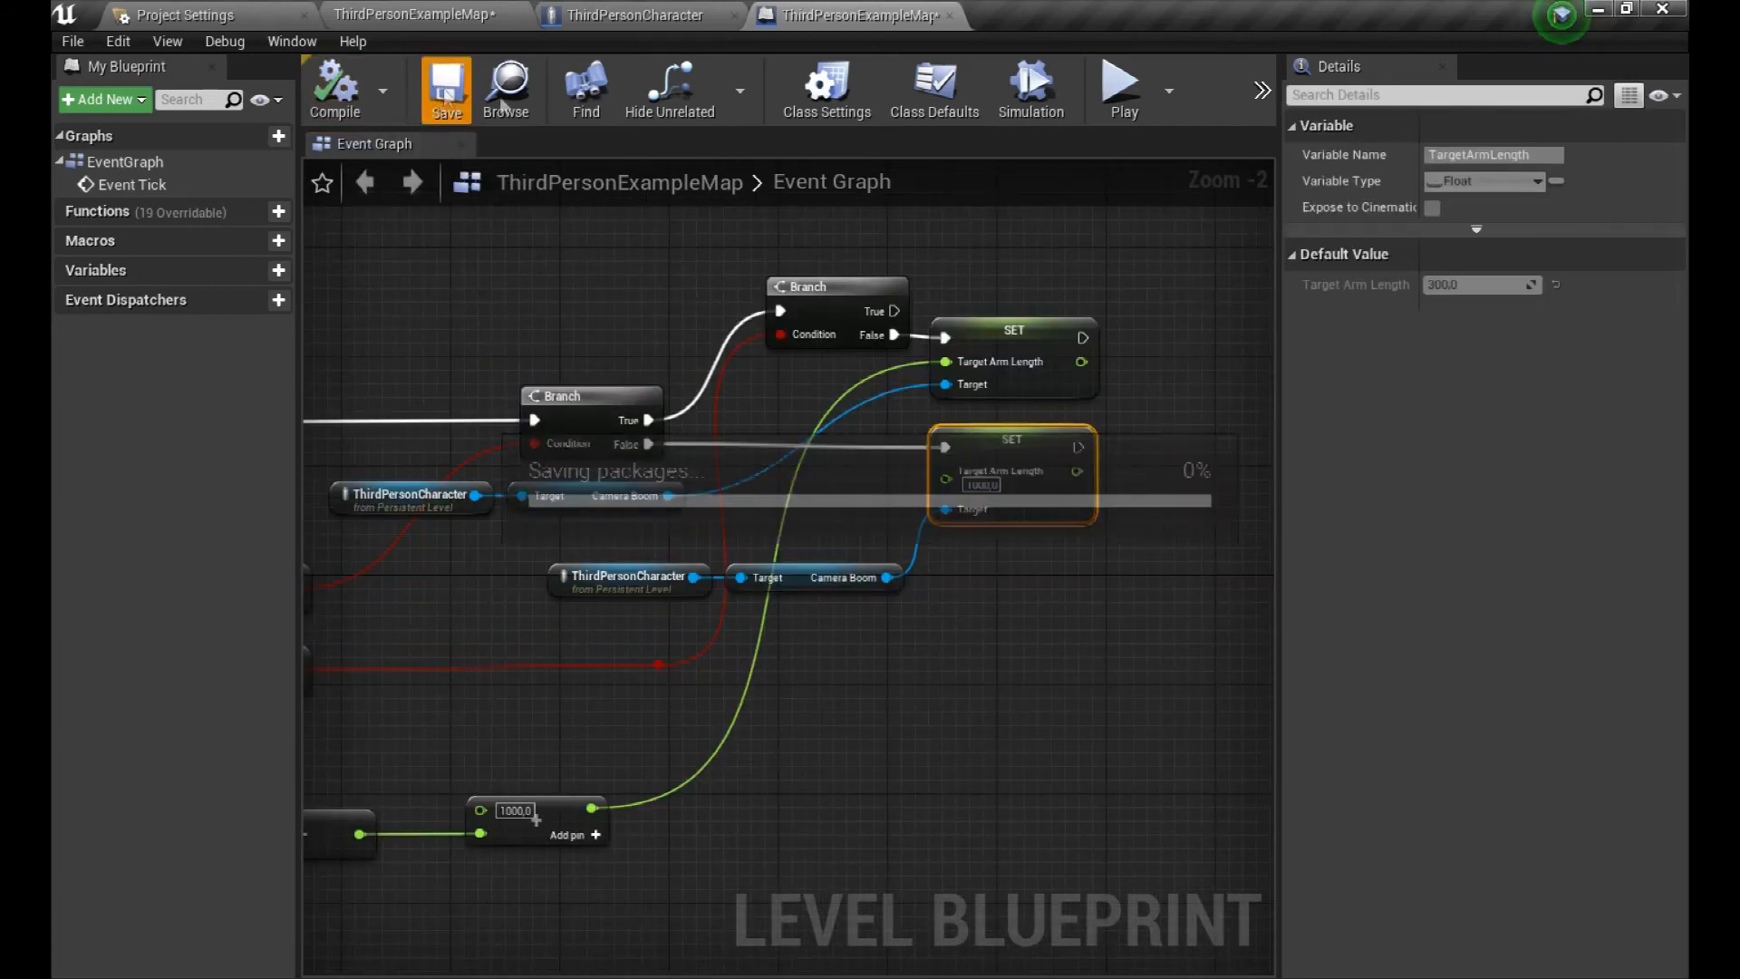